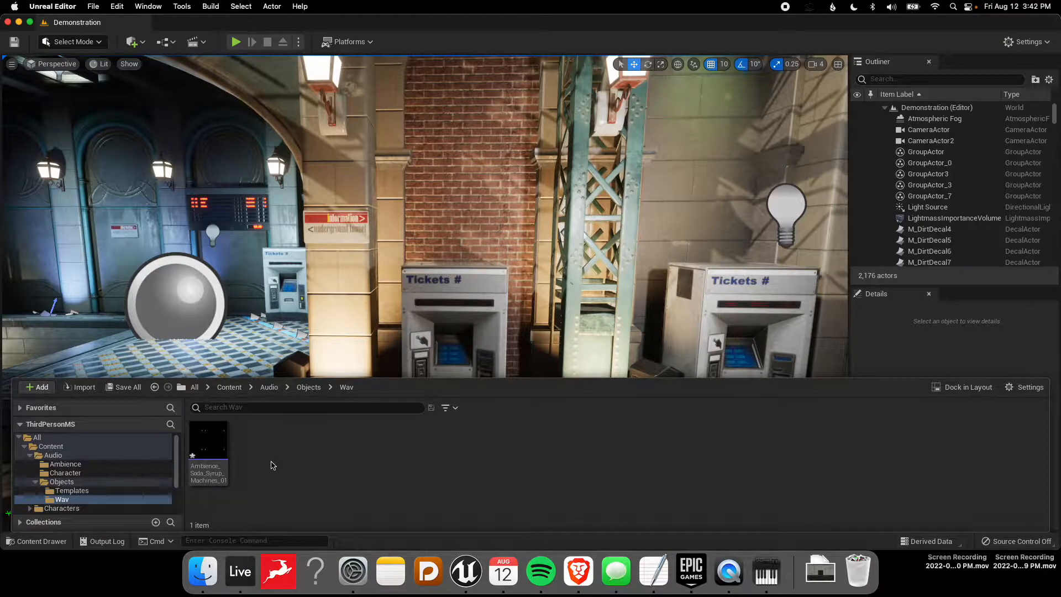
mouse_move(249, 456)
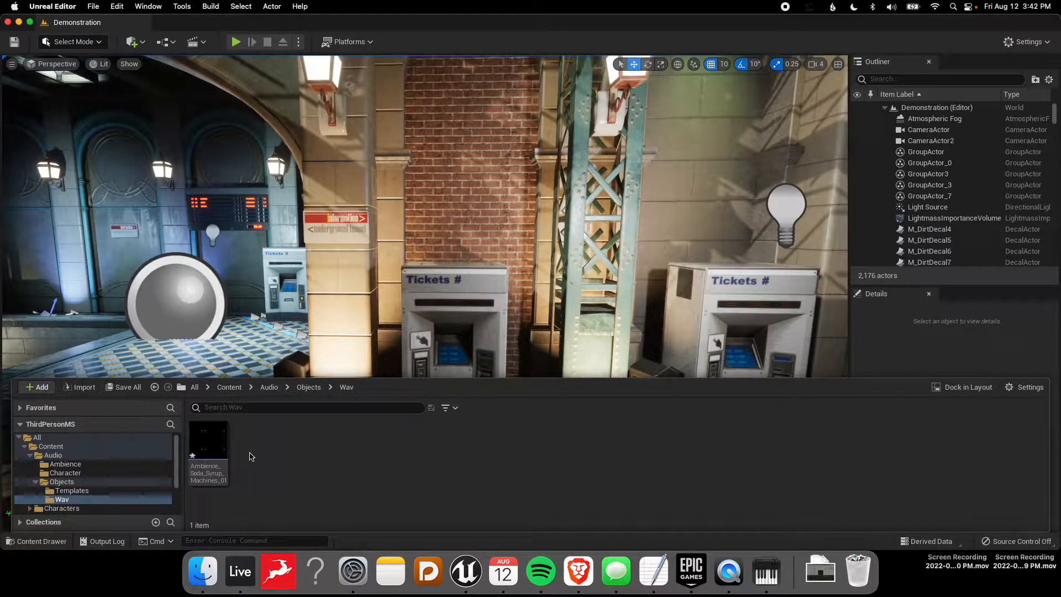
mouse_move(208, 440)
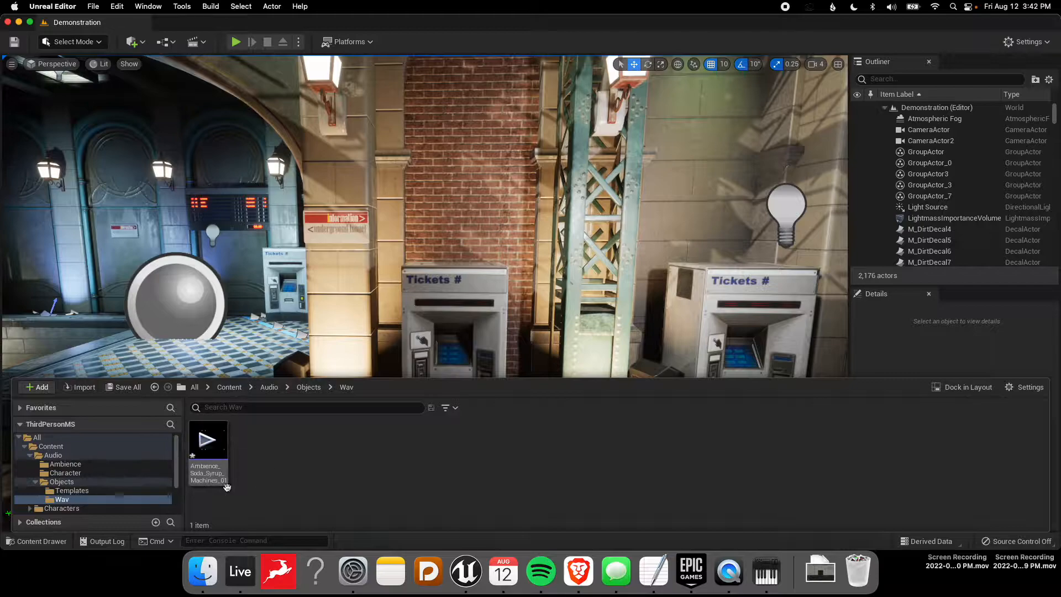
Create a new MetaSound Source asset in the Audio/Objects/Wav folder
click(36, 387)
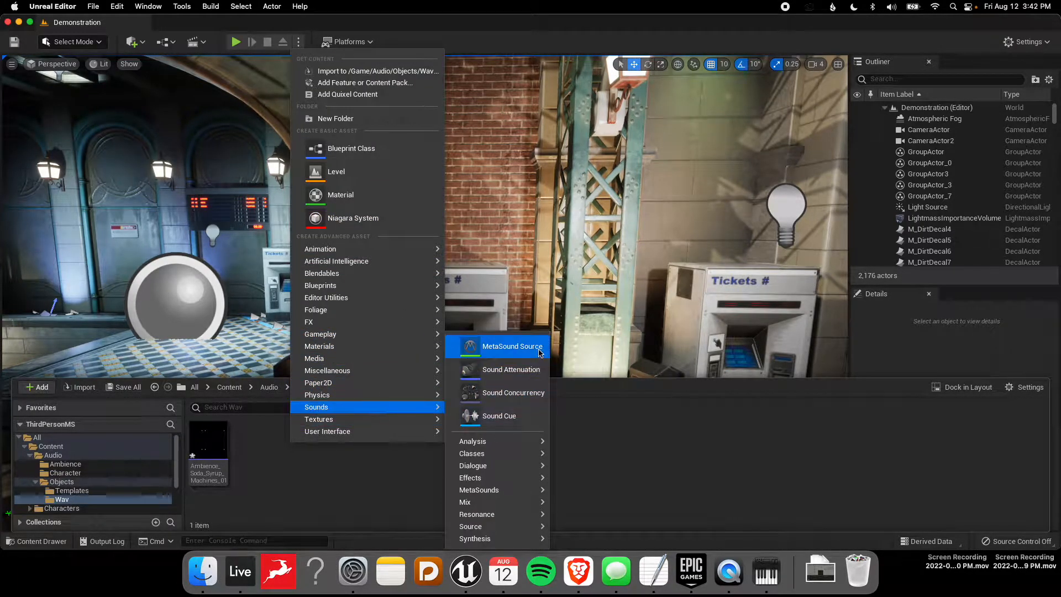
click(512, 346)
text(MS_Ticket_Machine)
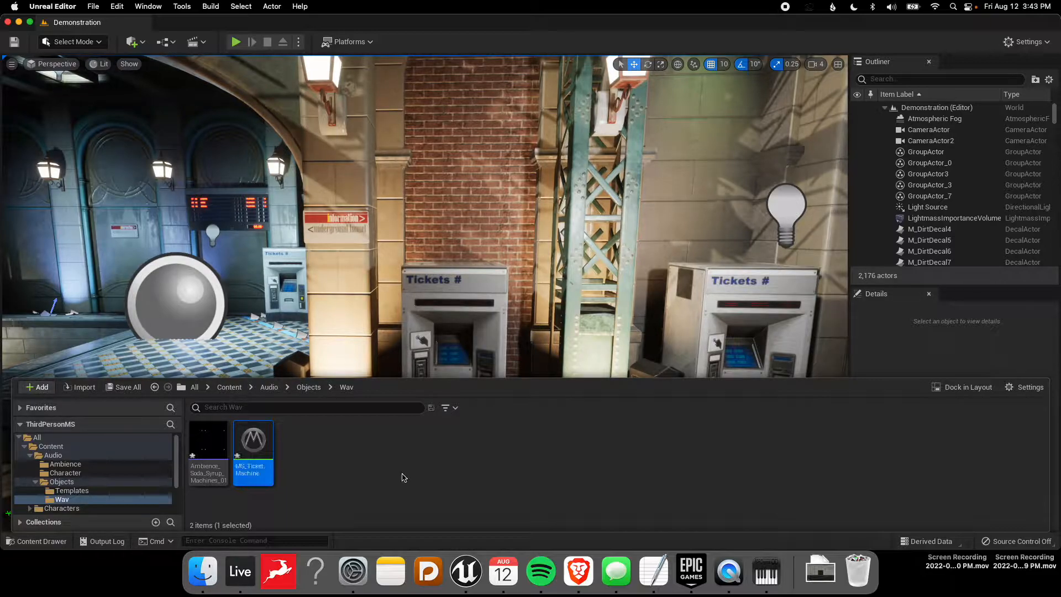
Remove the UE.Source.OneShot interface from the ticket machine MetaSound, keeping On Play and Out Mono
double_click(253, 440)
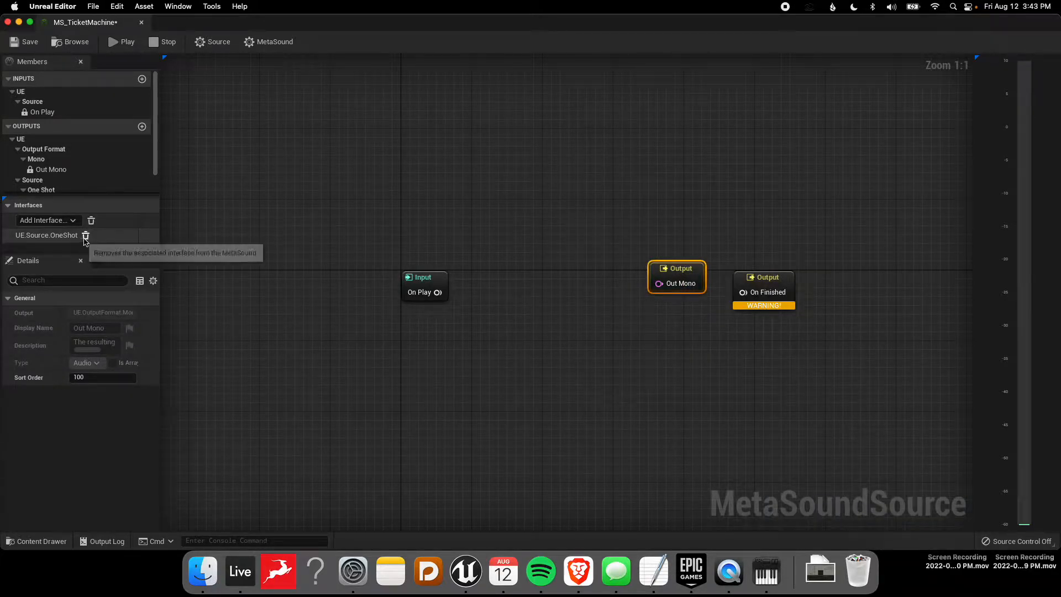
mouse_move(85, 239)
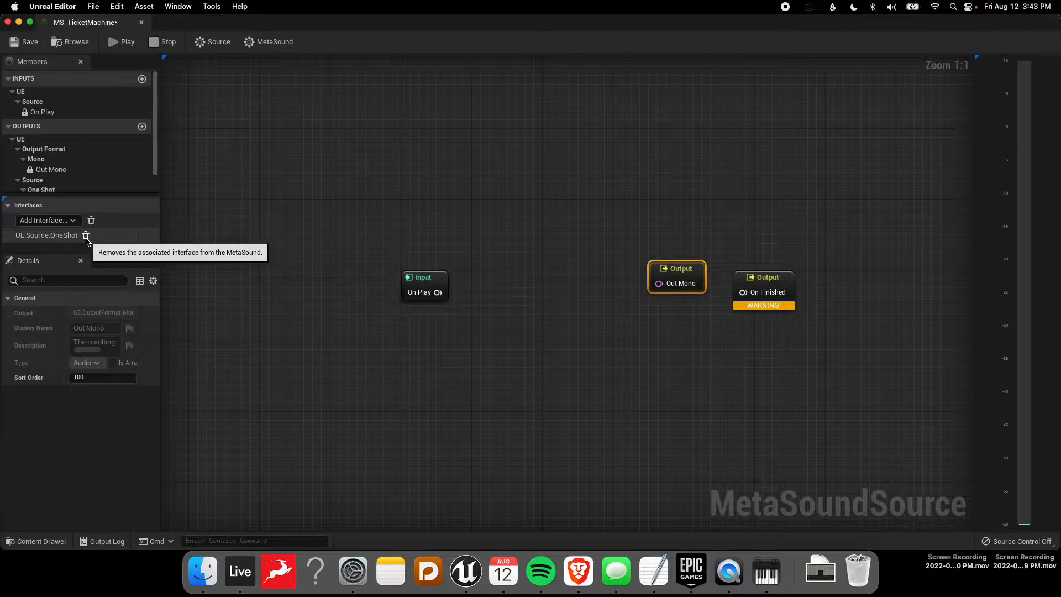
click(768, 292)
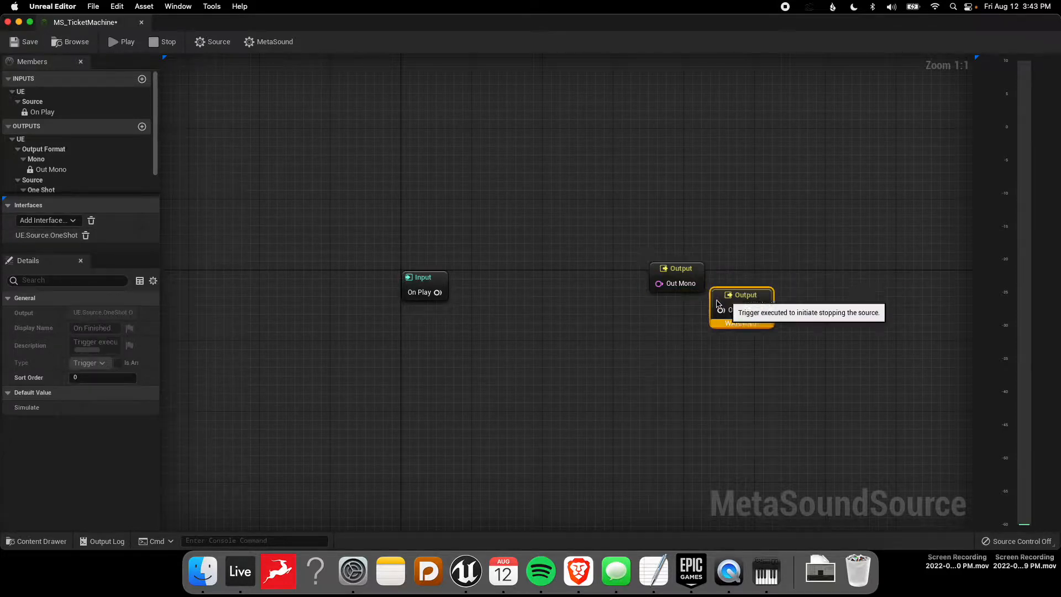
drag(743, 294, 679, 312)
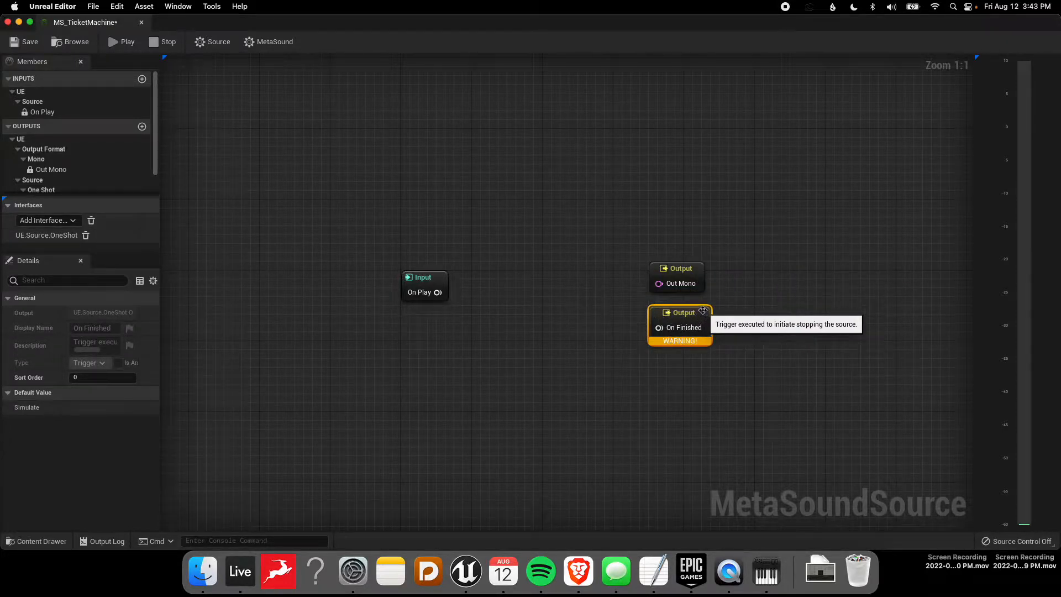
mouse_move(674, 318)
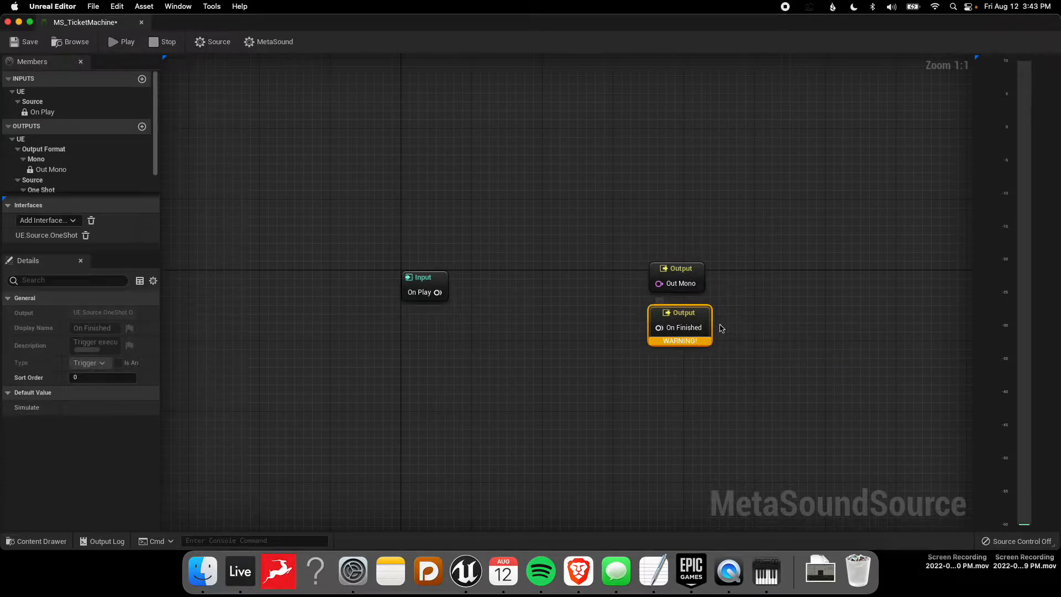
mouse_move(85, 235)
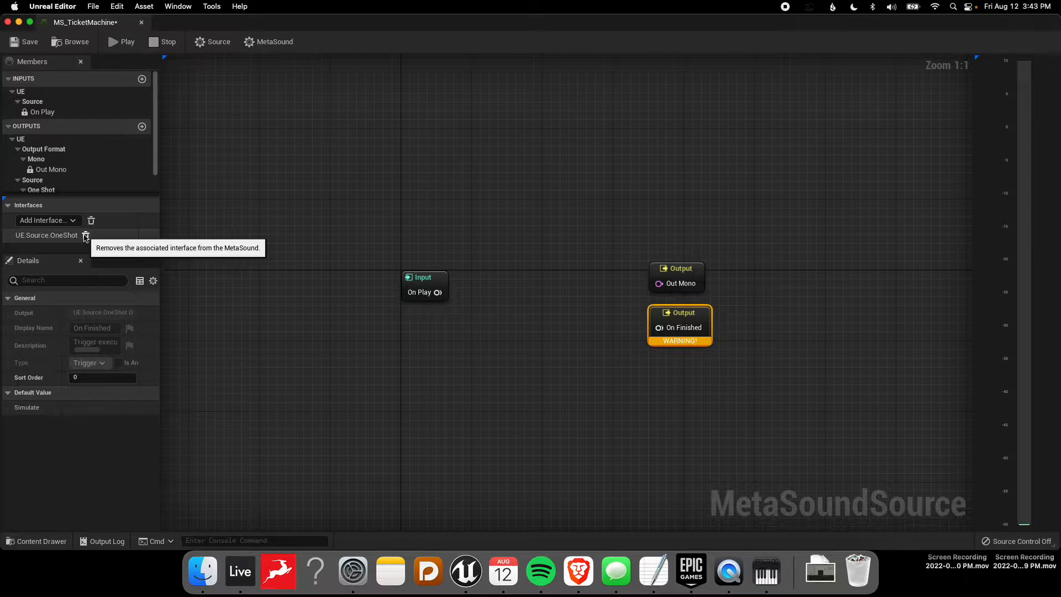
click(85, 234)
text(wave)
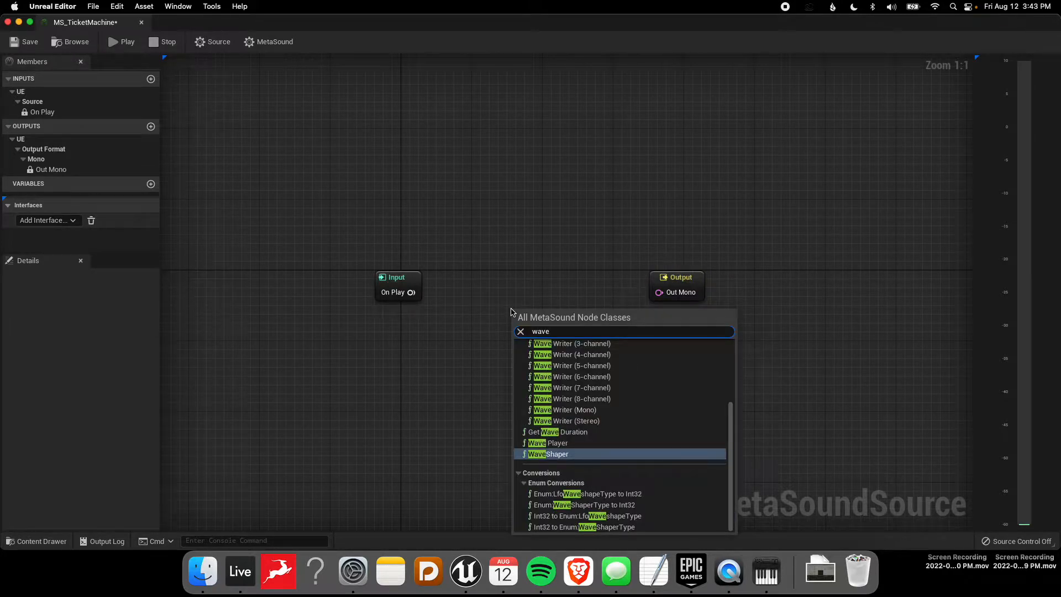
Add a Wave Player node with its Out Left wired to Out Mono
click(547, 442)
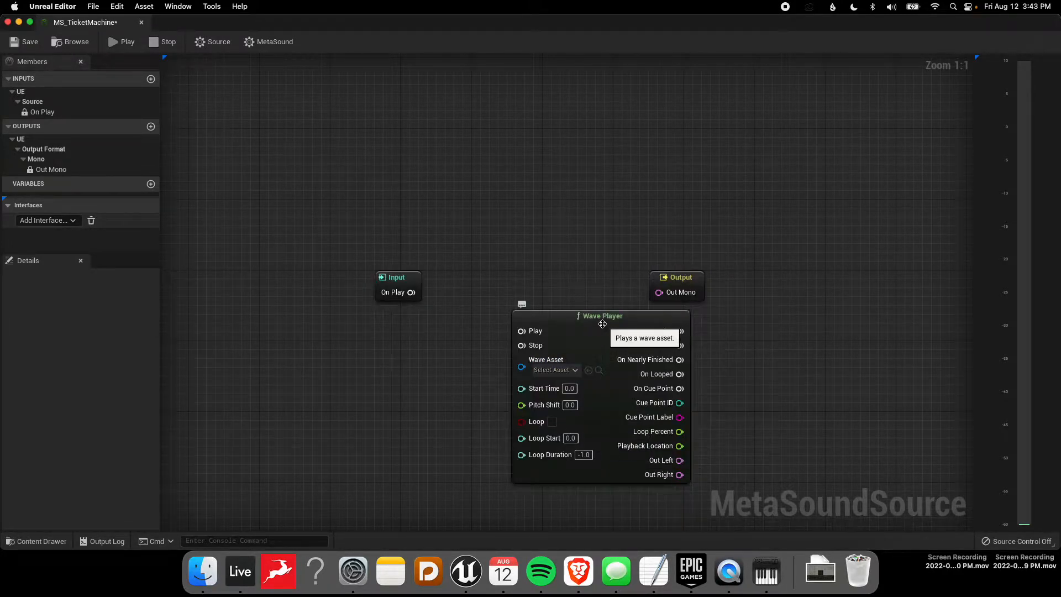
drag(601, 315, 517, 126)
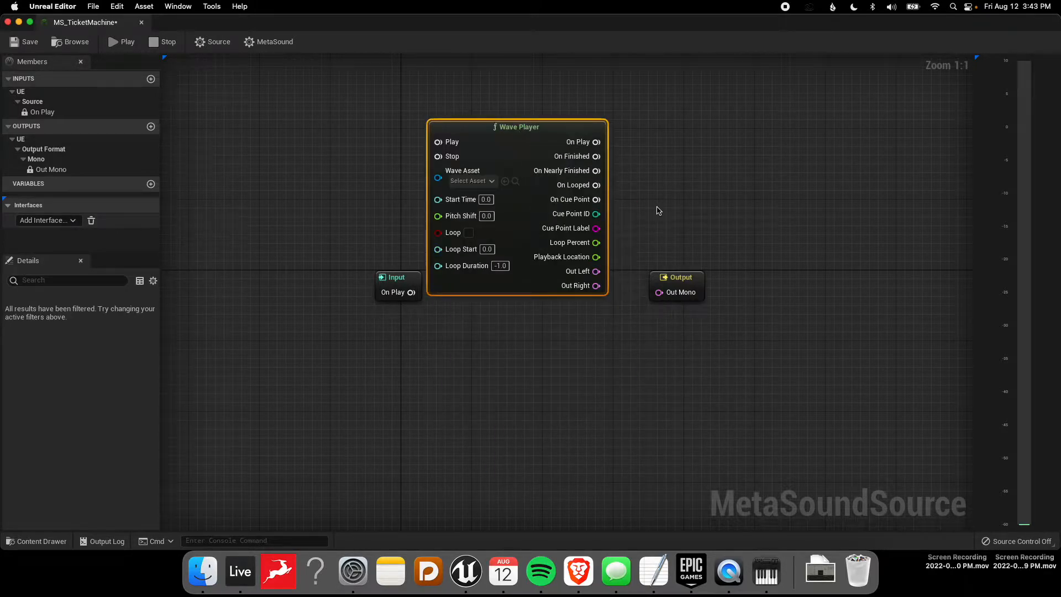
click(672, 283)
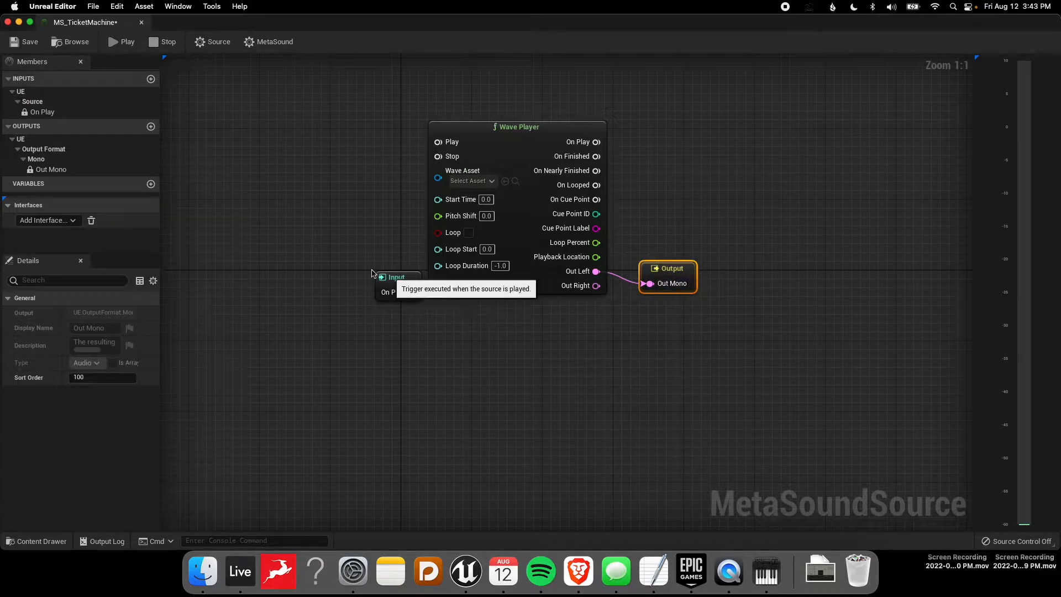
Set the Wave Asset to Ambience_Soda_Syrup_Machines_01 and wire On Play to the Play trigger
click(472, 181)
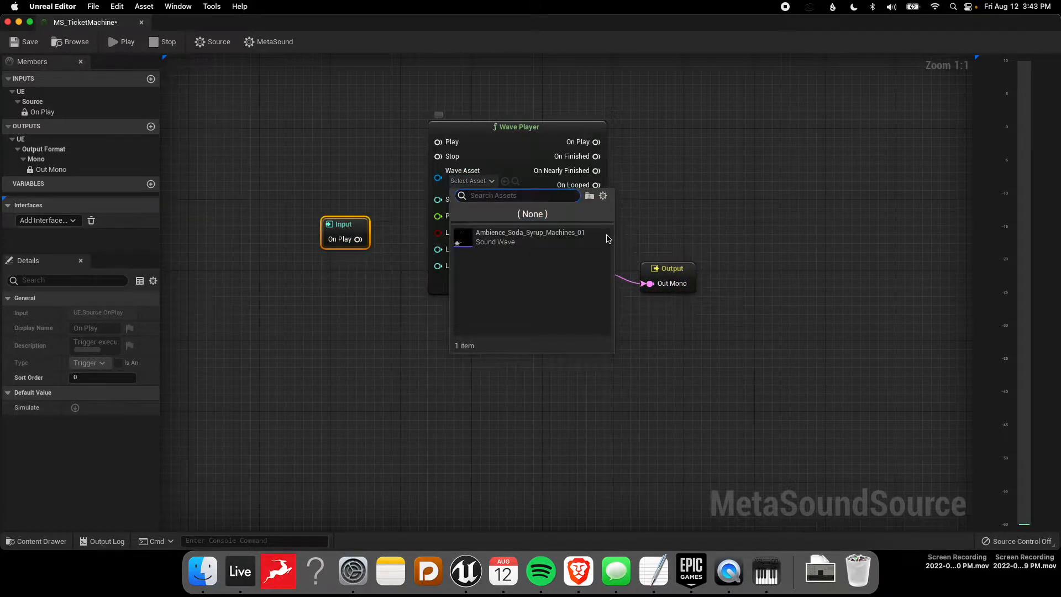
mouse_move(514, 237)
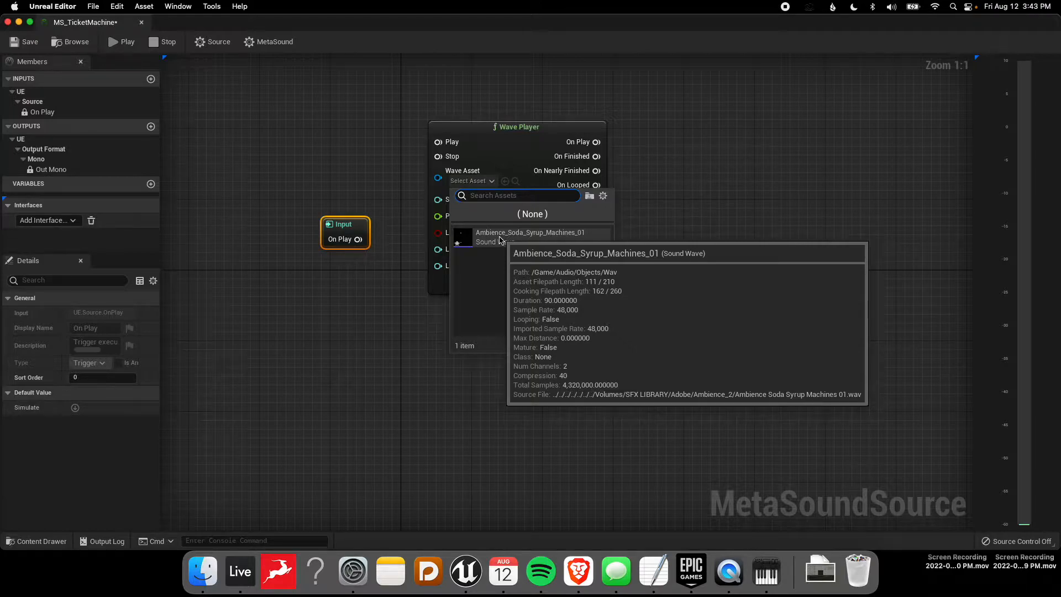
click(529, 237)
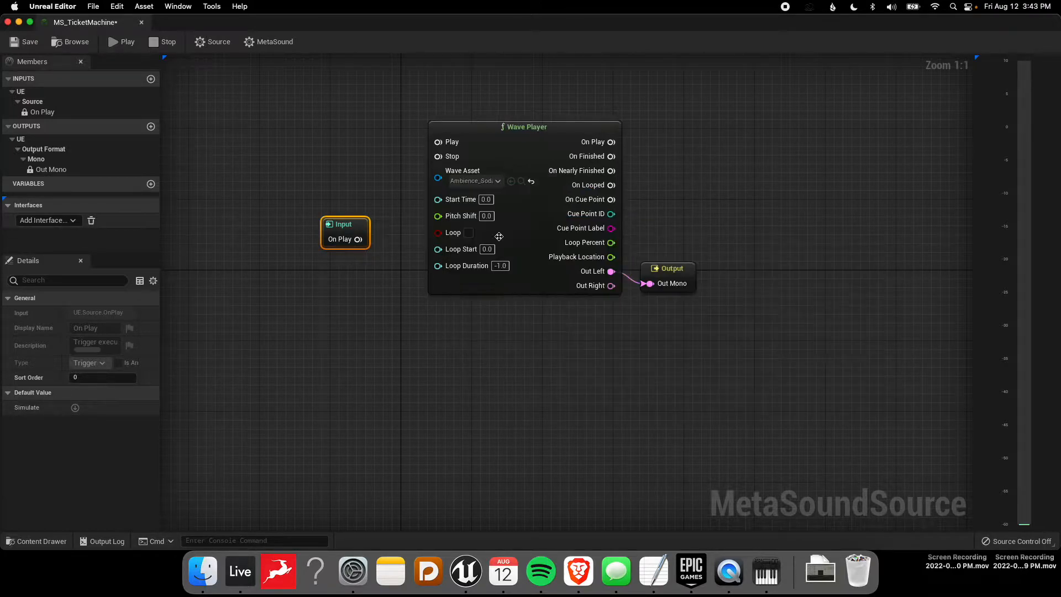
drag(345, 233, 335, 135)
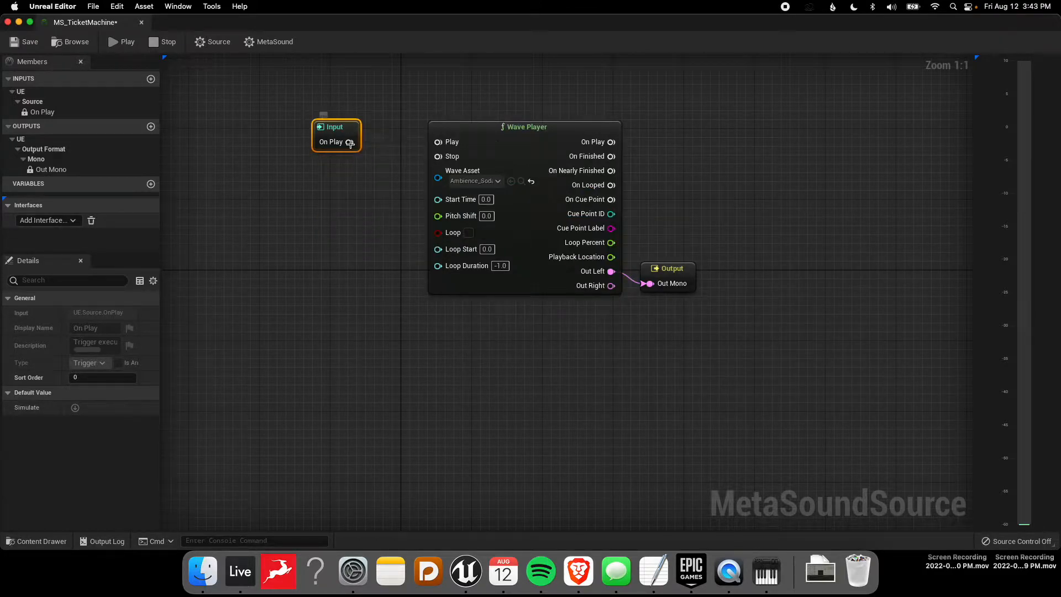
drag(350, 143, 438, 143)
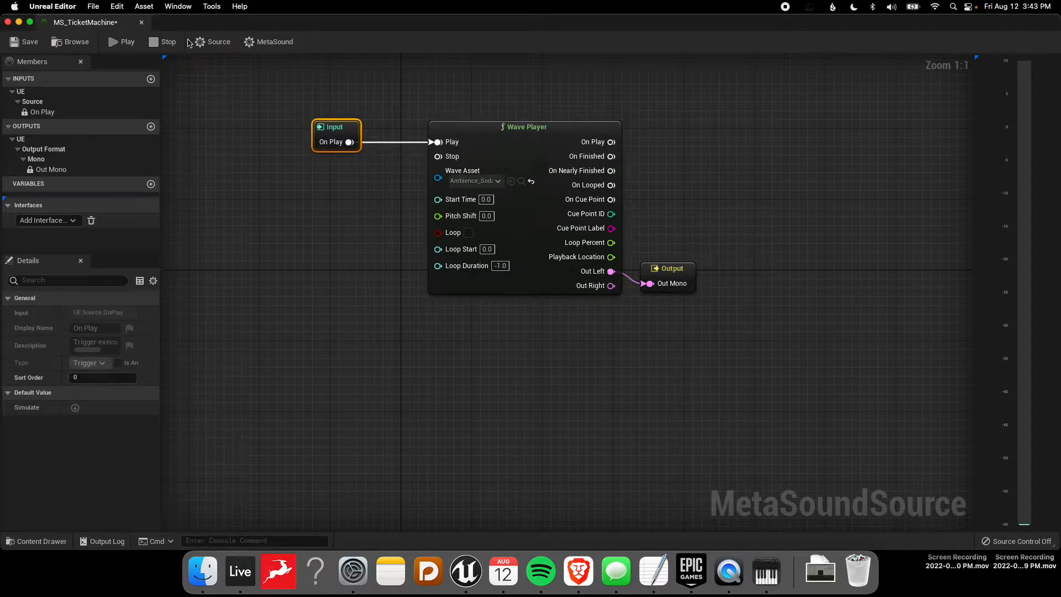
mouse_move(114, 42)
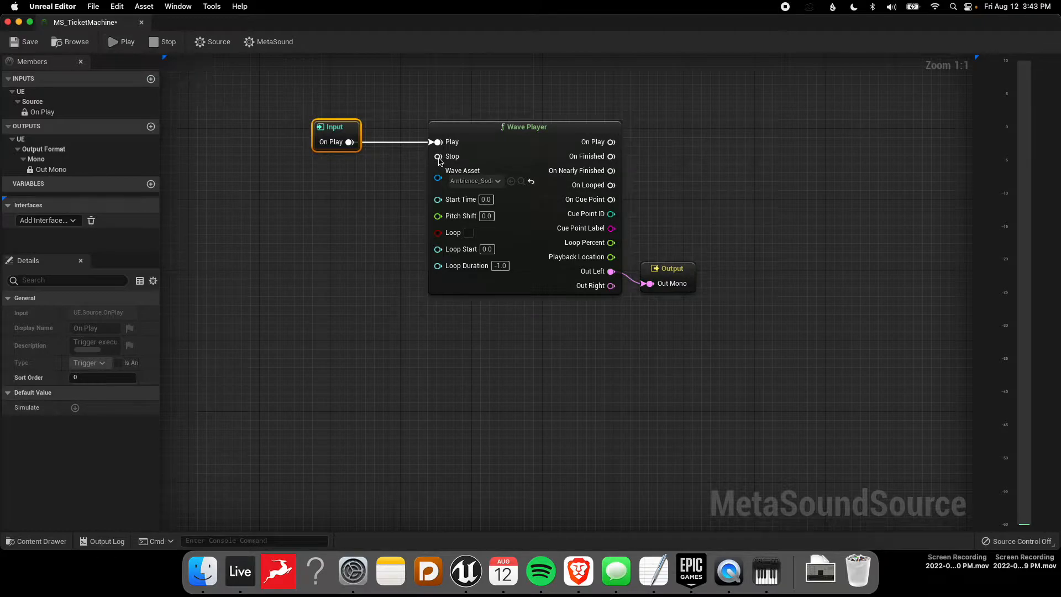
Enable Loop on the Wave Player and preview the MetaSound
click(468, 232)
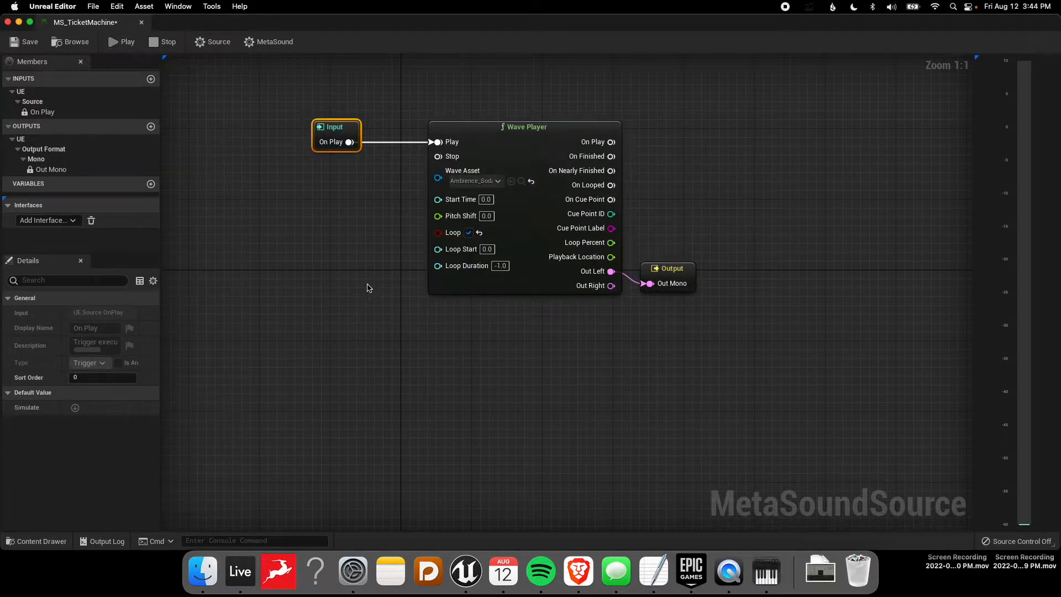
mouse_move(113, 51)
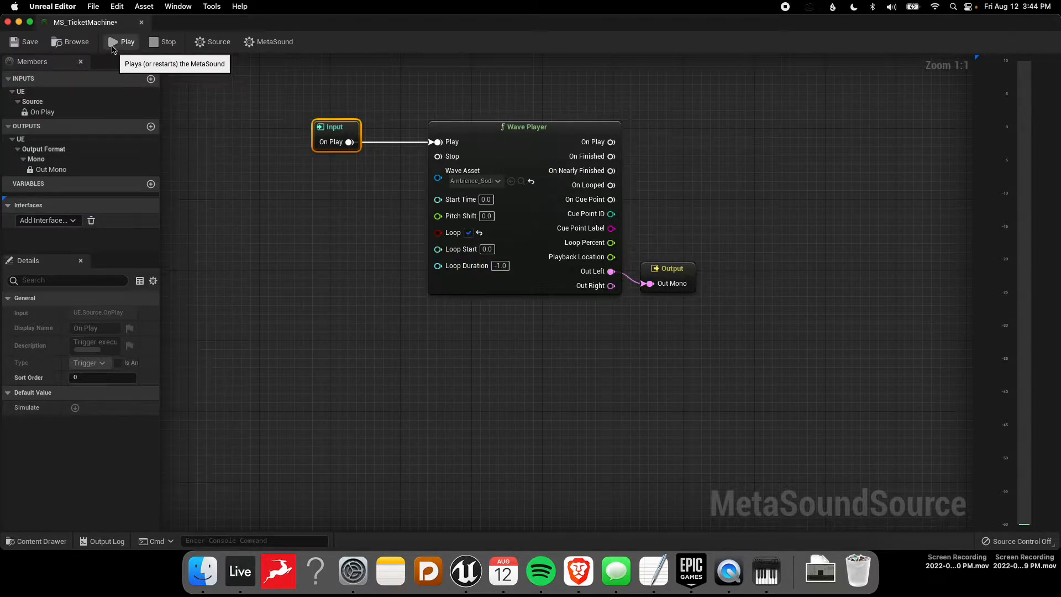
click(121, 42)
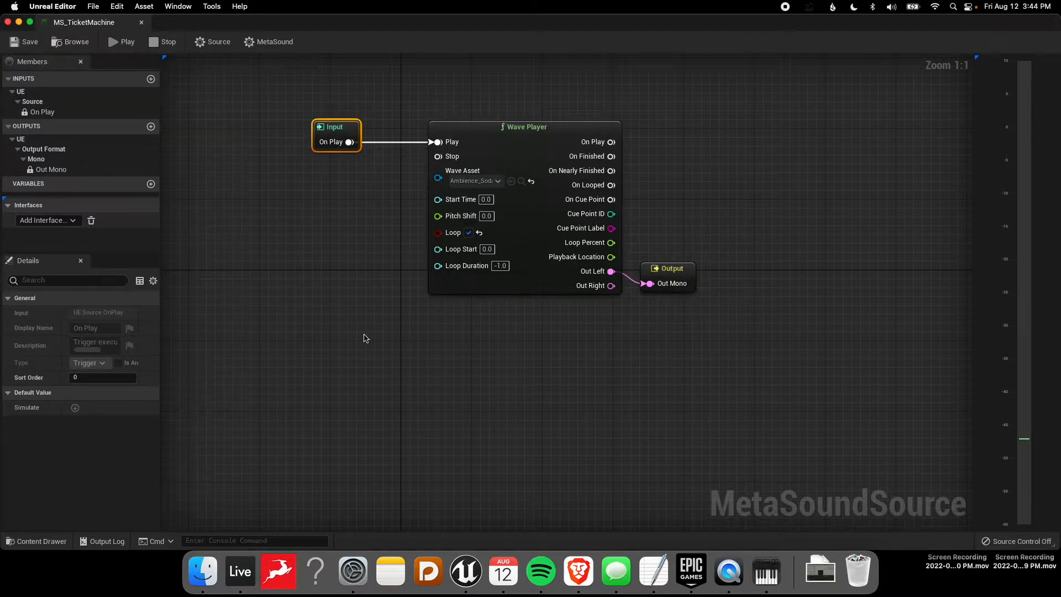
mouse_move(34, 541)
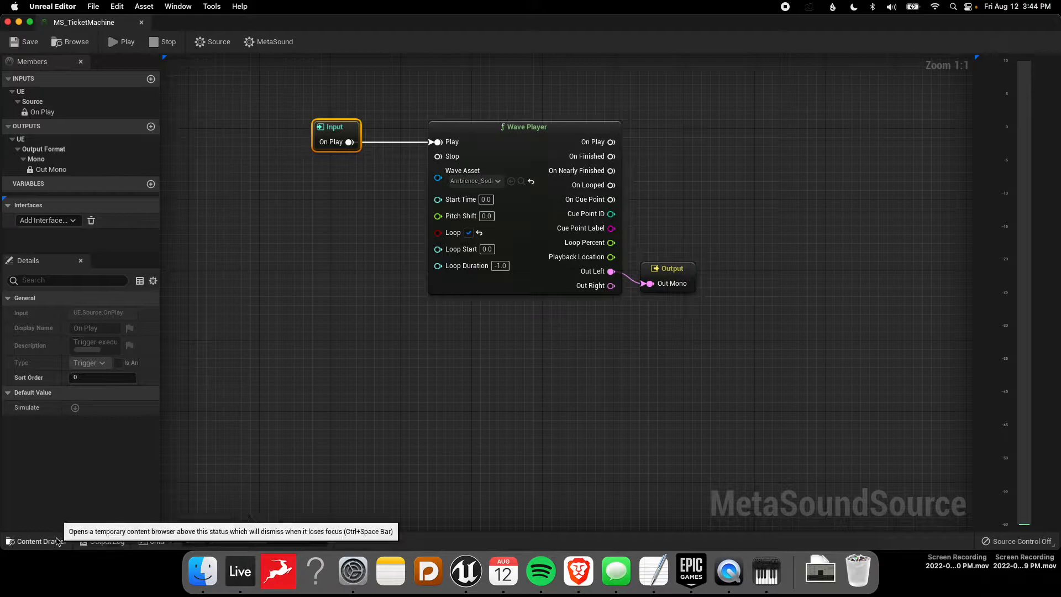
click(27, 542)
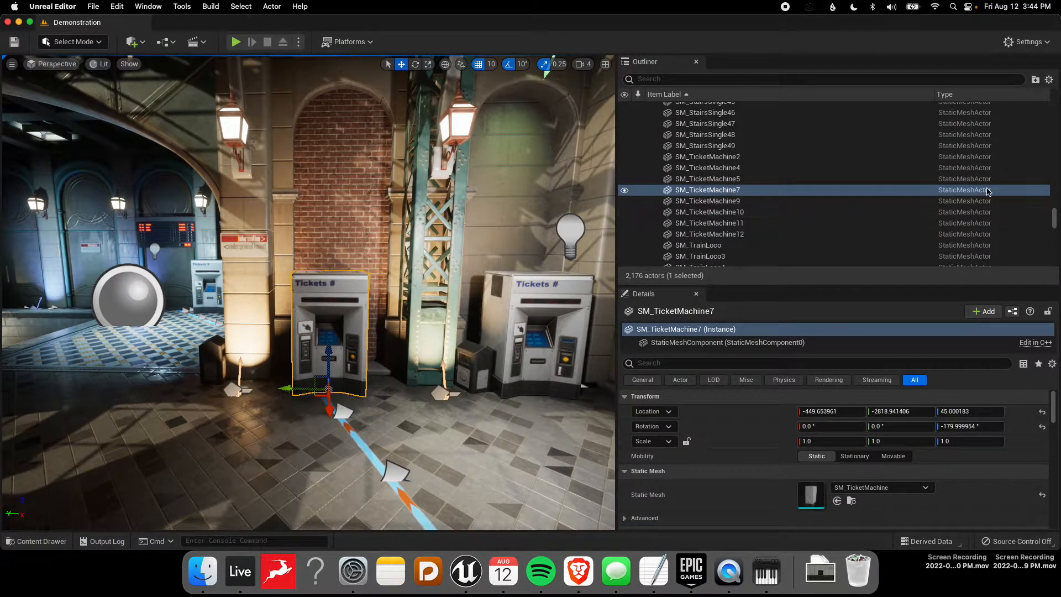
mouse_move(729, 190)
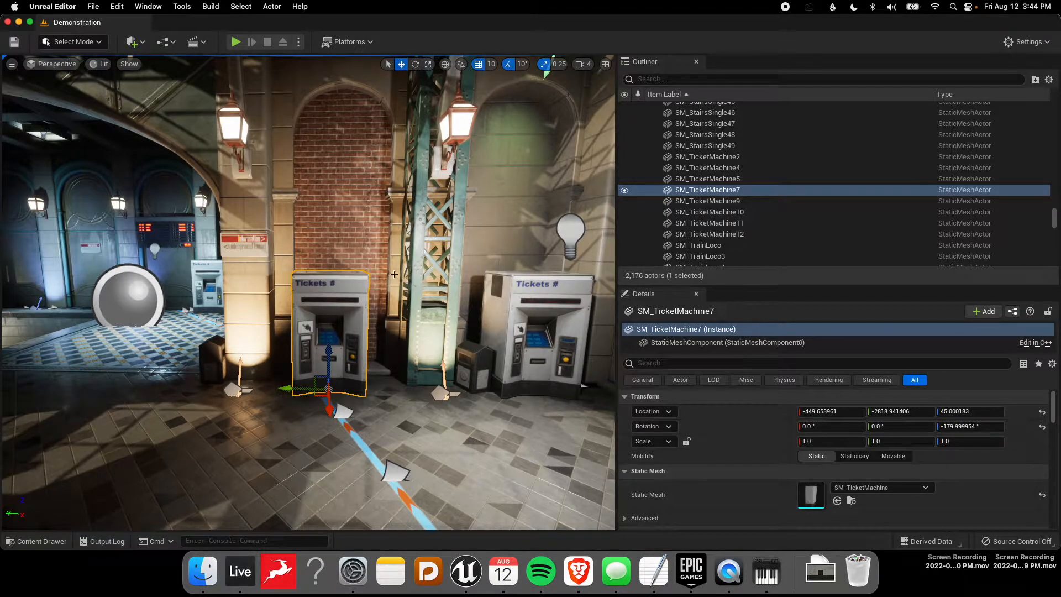
mouse_move(605, 245)
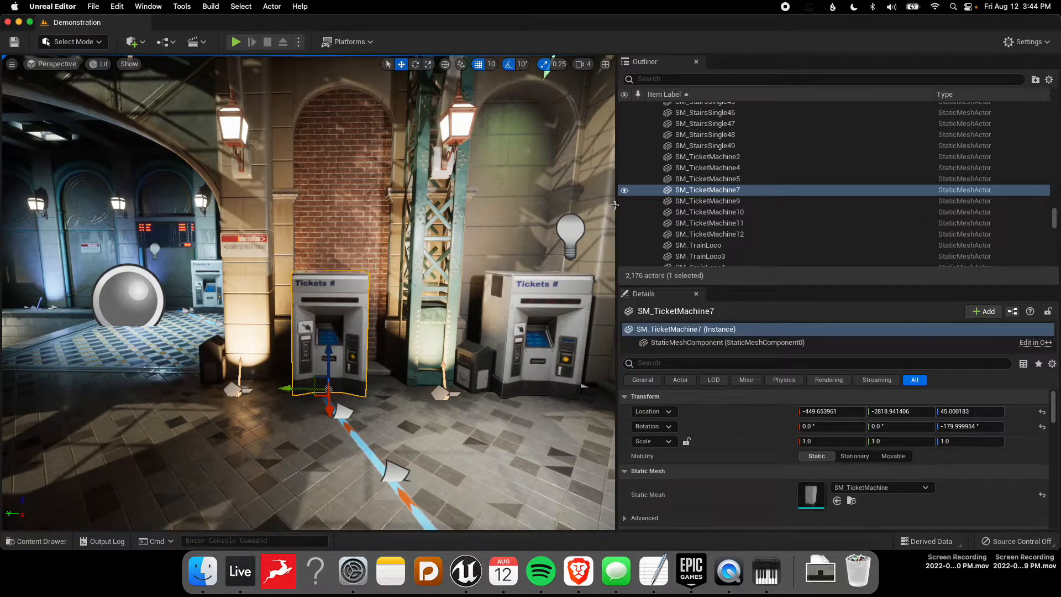
mouse_move(983, 311)
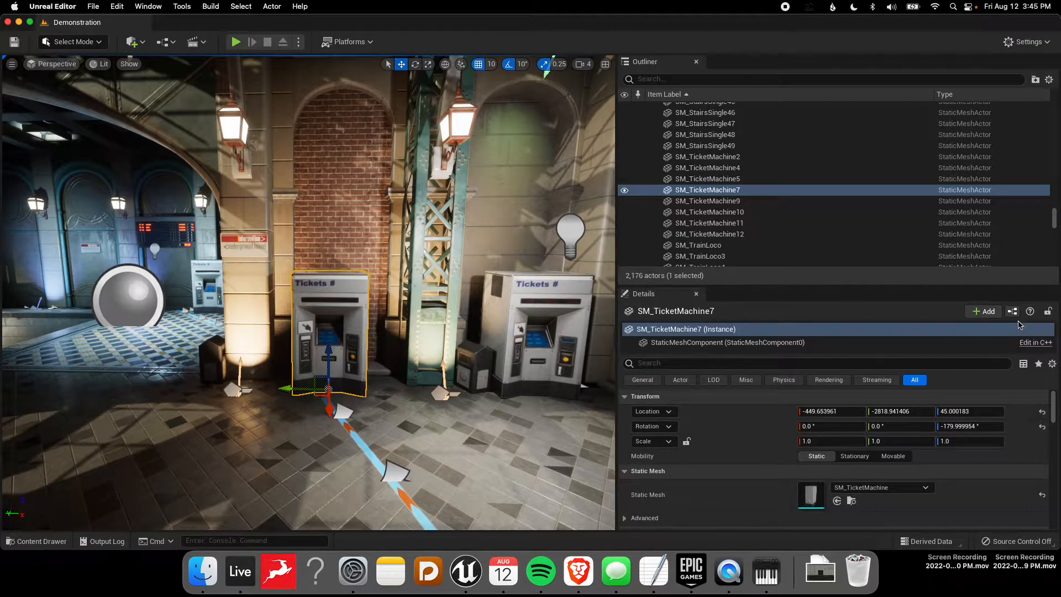
mouse_move(1012, 311)
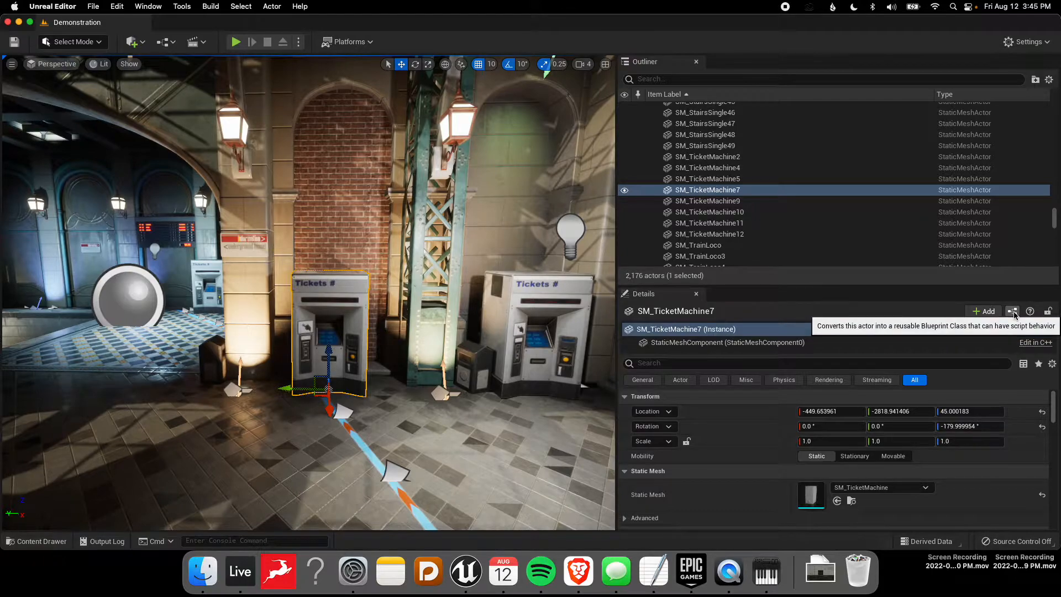
Convert SM_TicketMachine7 into a new StaticMeshActor Blueprint subclass named SM_TicketMachine7_Blueprint
click(1012, 311)
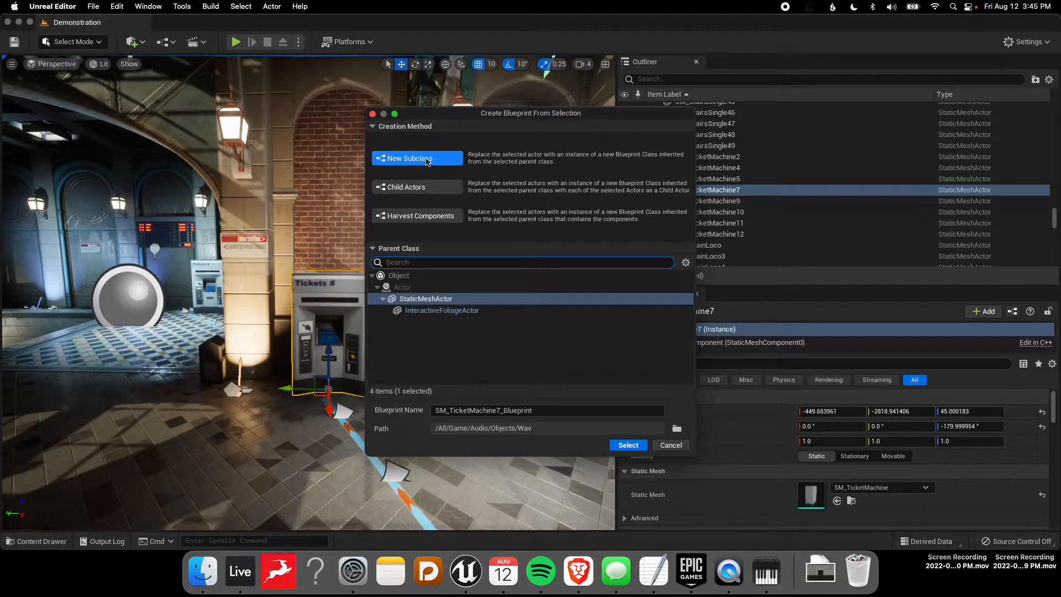
mouse_move(521, 442)
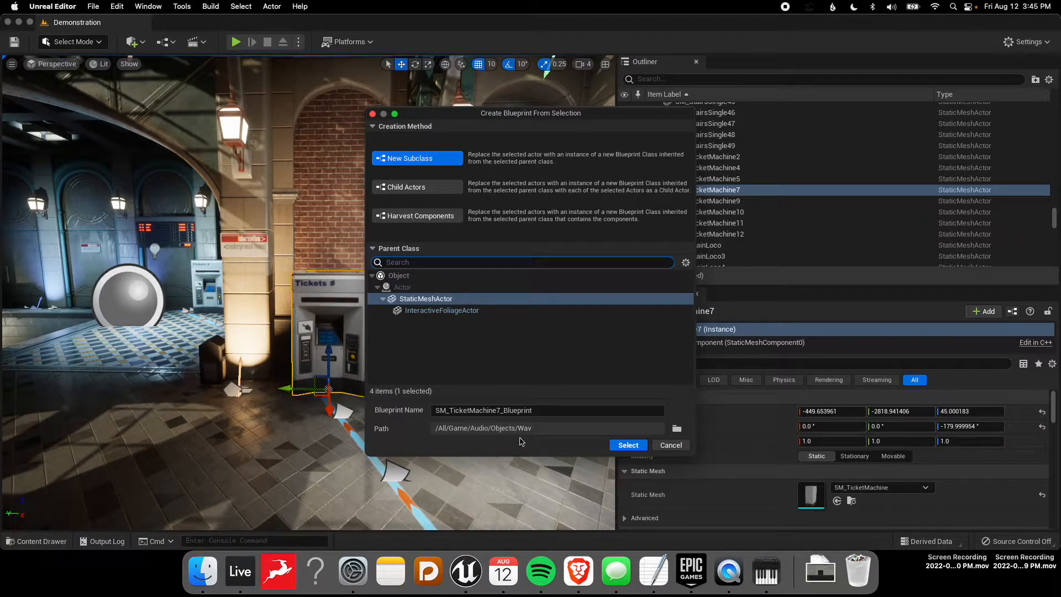
click(671, 444)
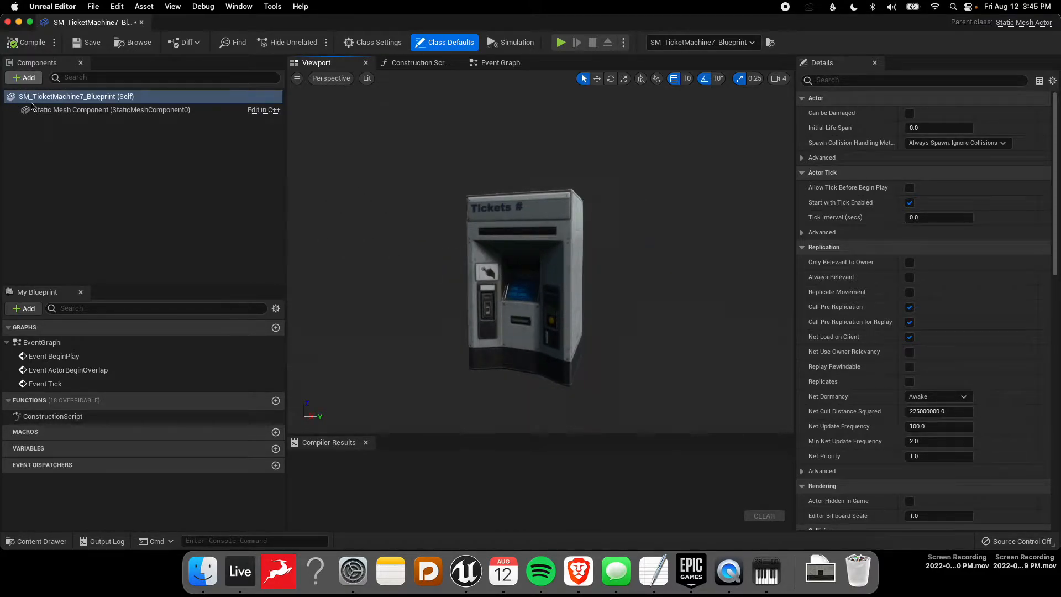
mouse_move(28, 79)
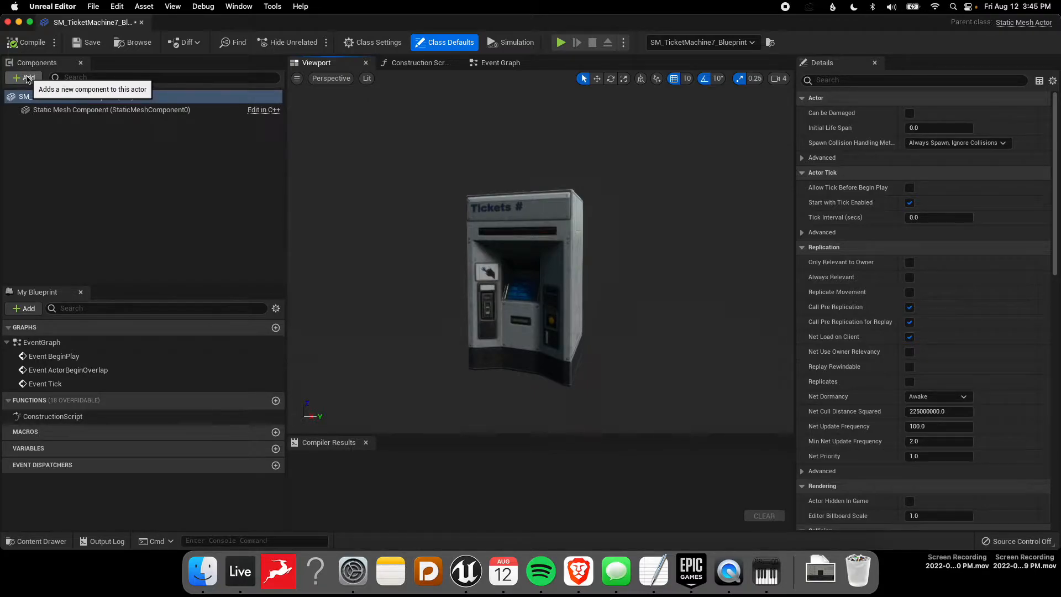
Add an Audio (MS_TicketMachine) component to the Blueprint and compile it
click(25, 77)
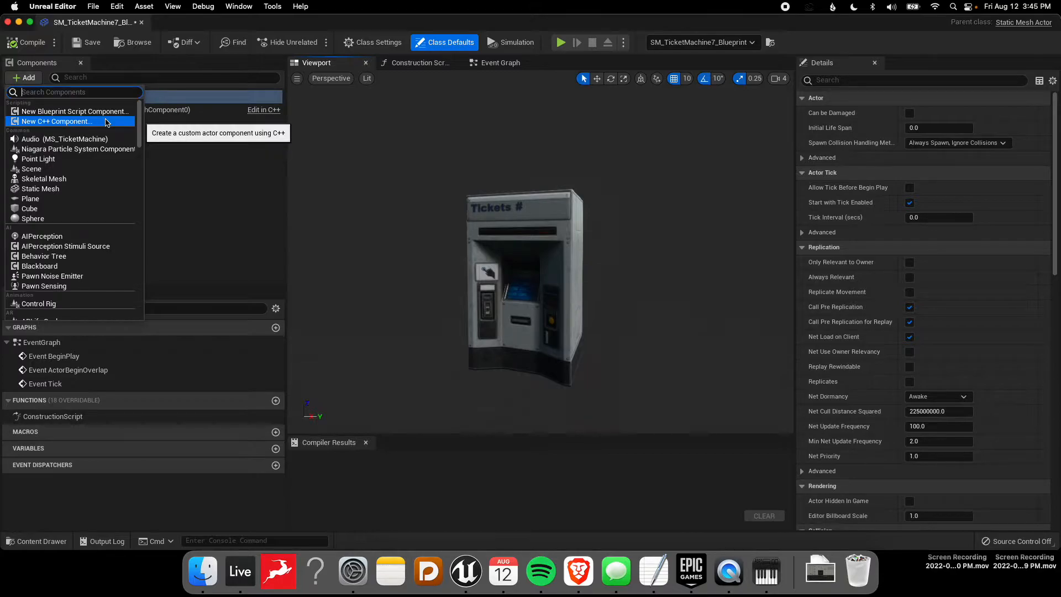
text(audio)
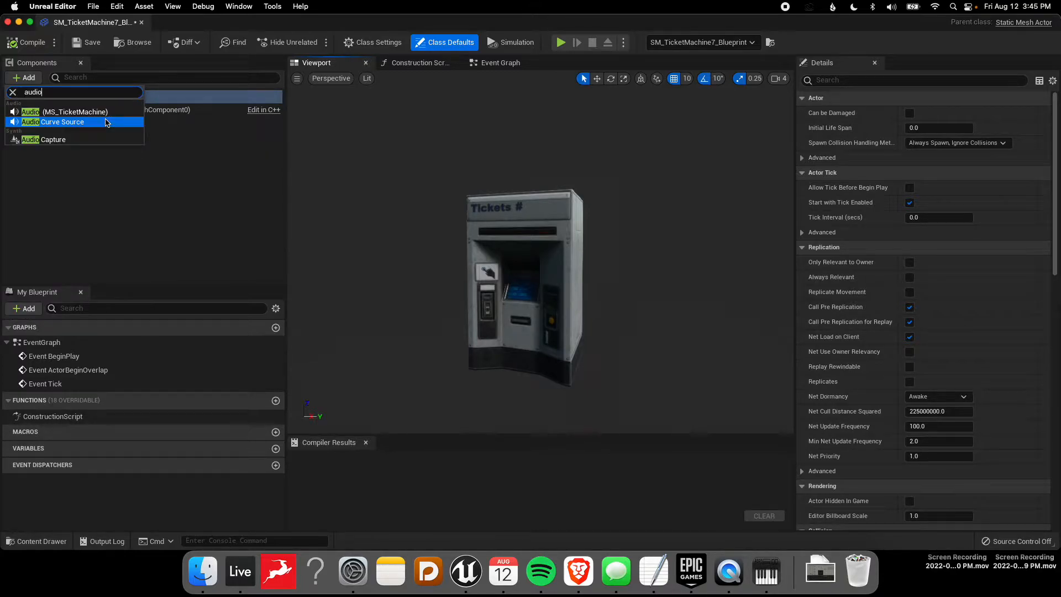
mouse_move(60, 111)
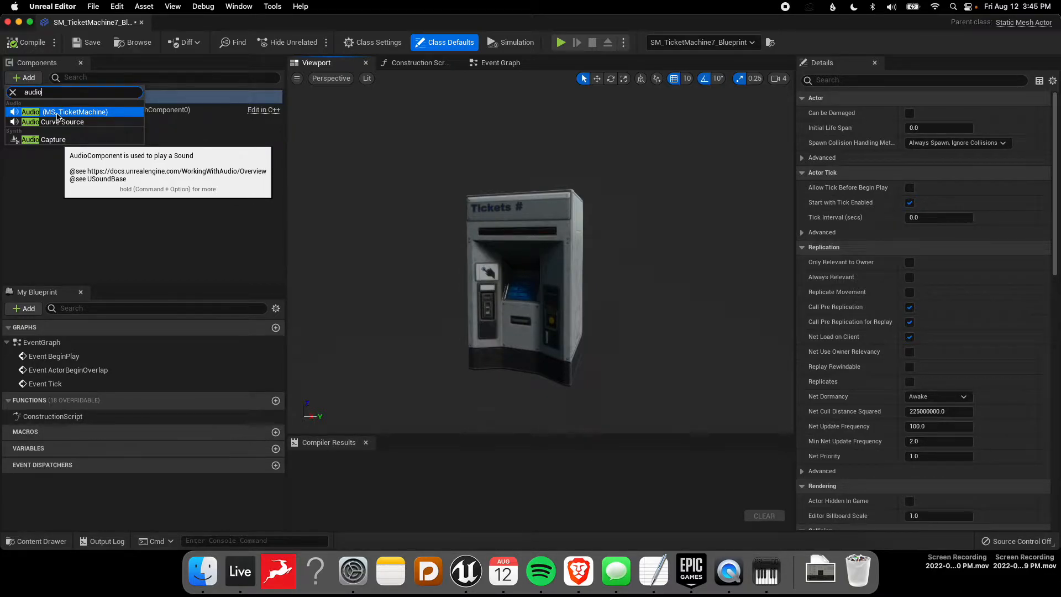
click(55, 111)
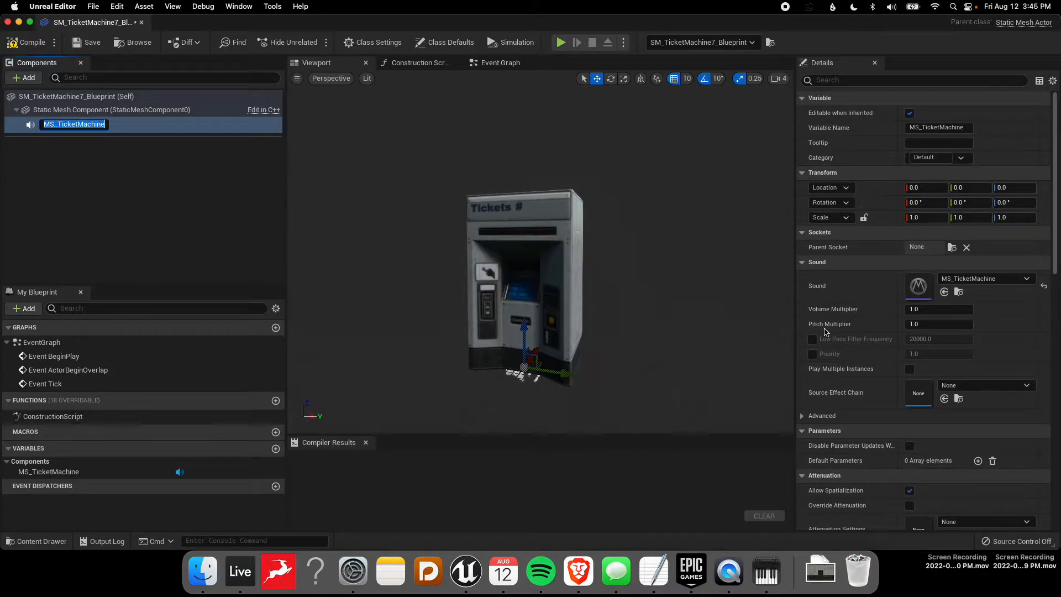
mouse_move(278, 213)
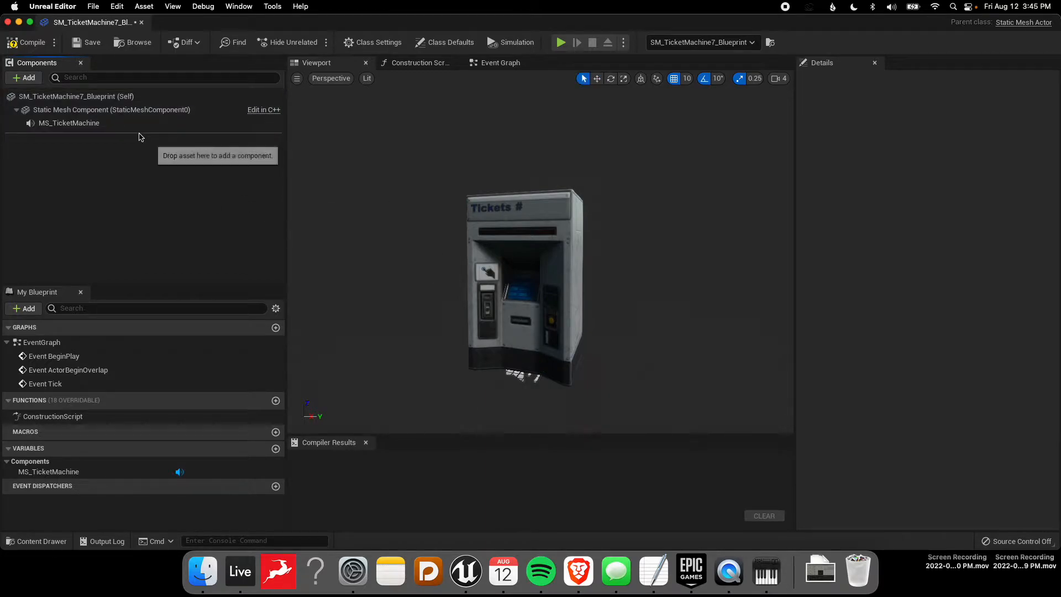
click(68, 123)
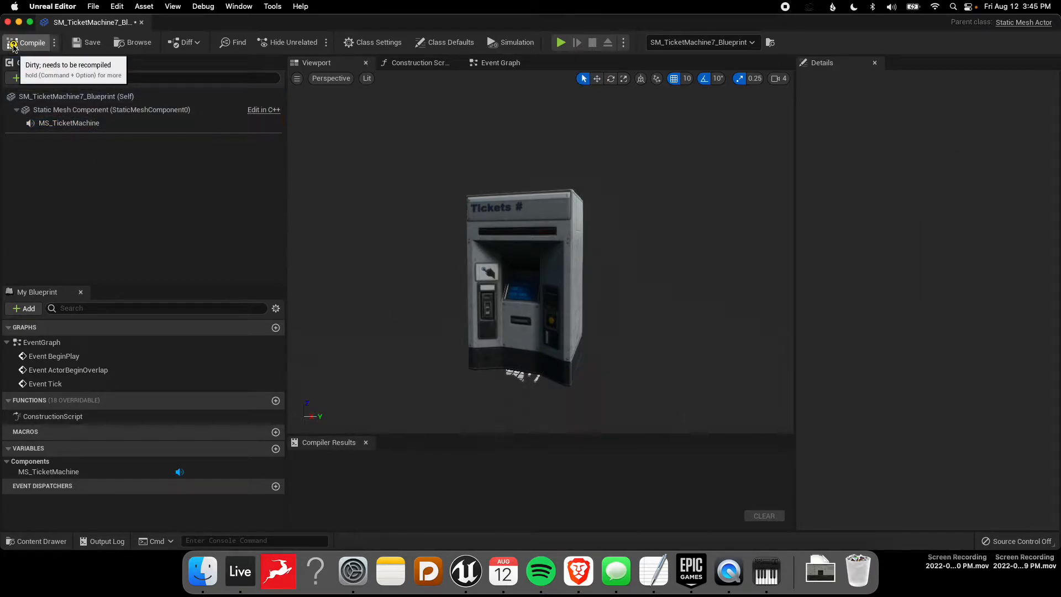
click(14, 42)
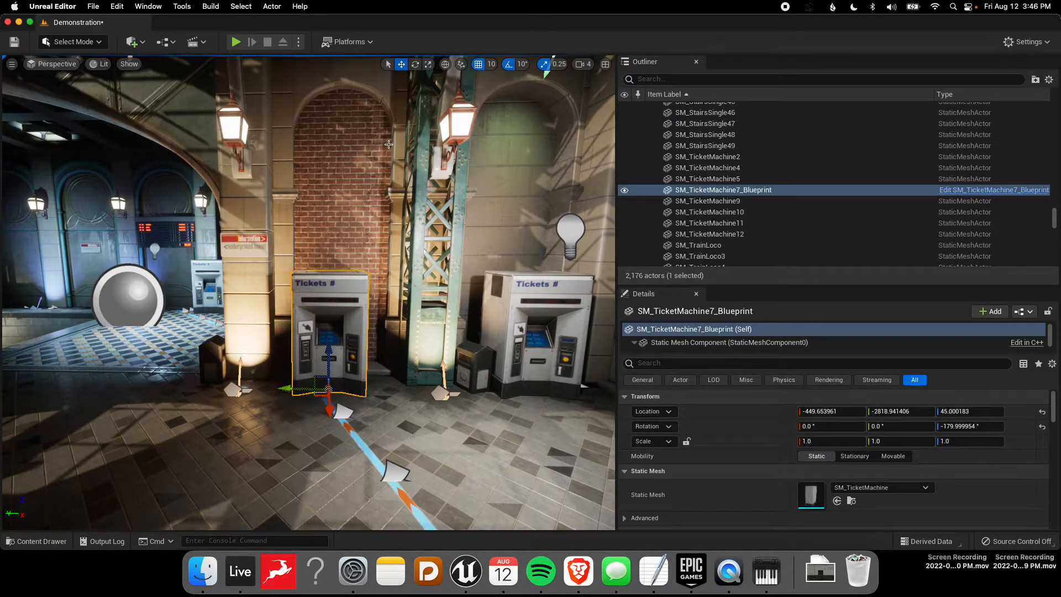
click(235, 42)
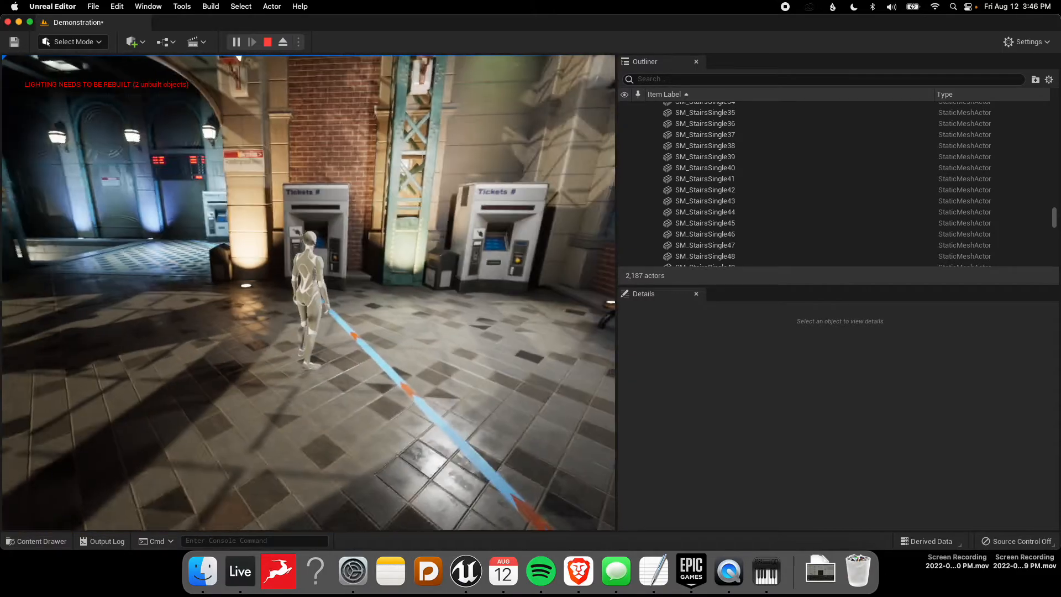
click(276, 267)
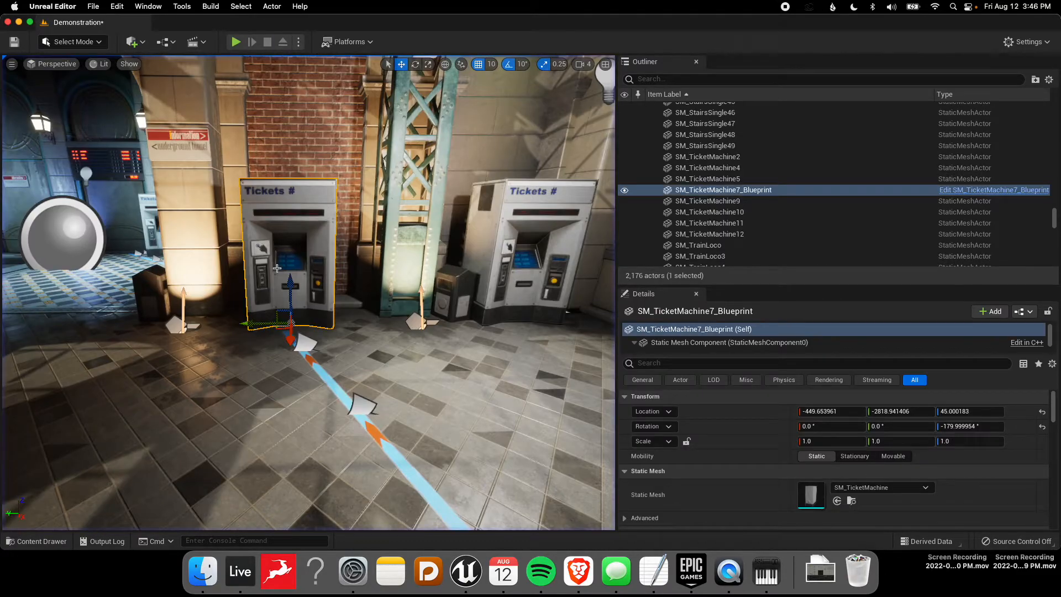
mouse_move(984, 194)
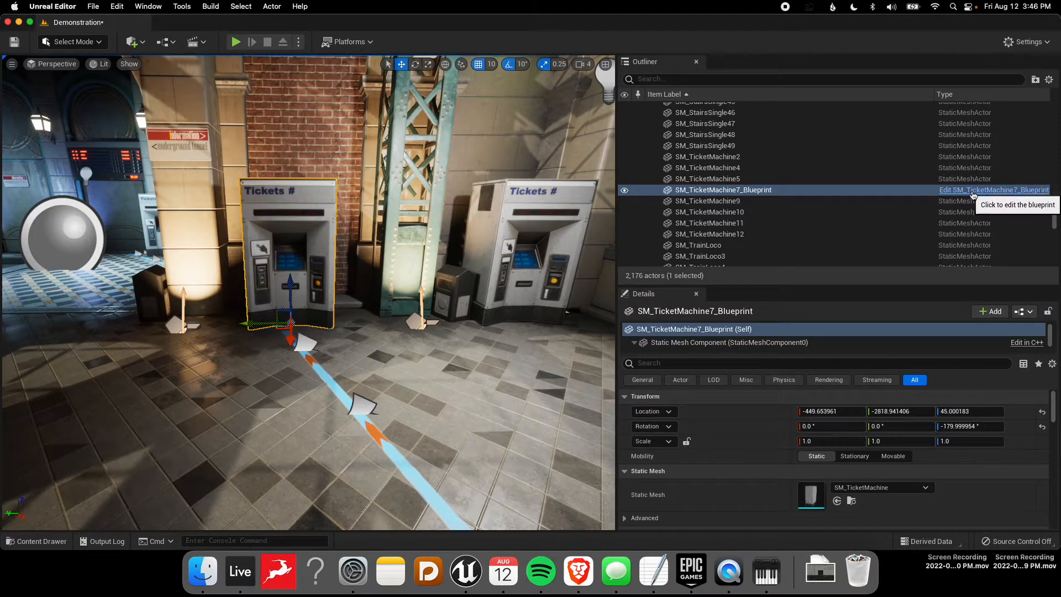
mouse_move(983, 195)
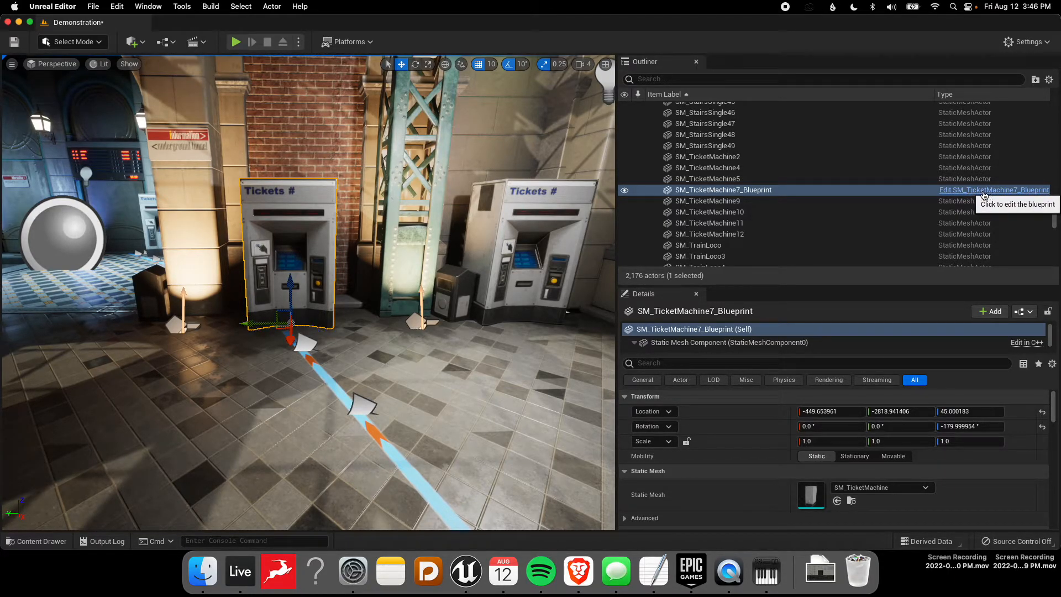
Enable Override Attenuation on the Blueprint's MS_TicketMachine audio component
click(992, 190)
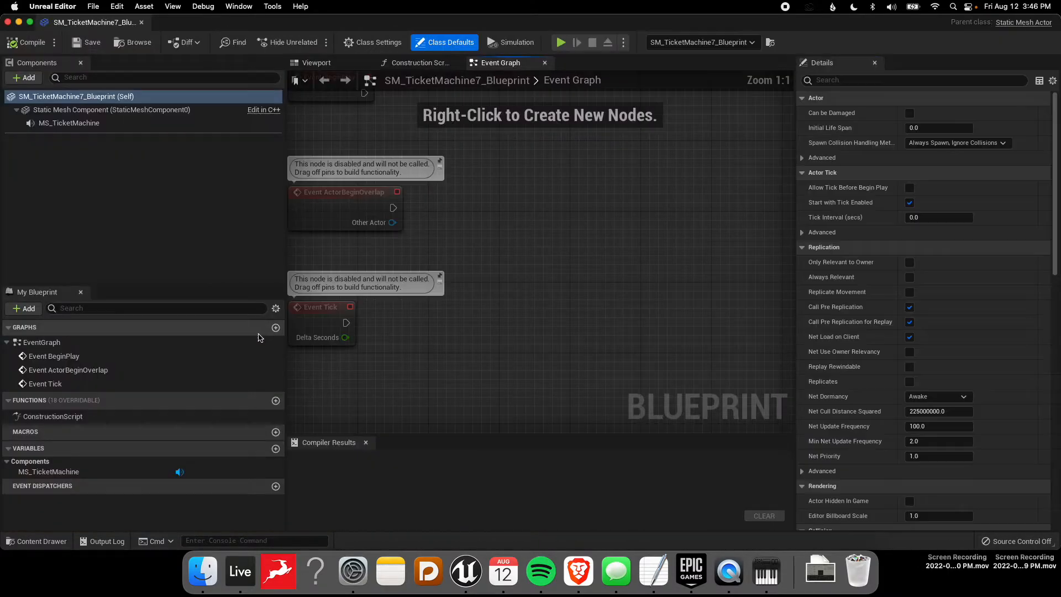
click(69, 123)
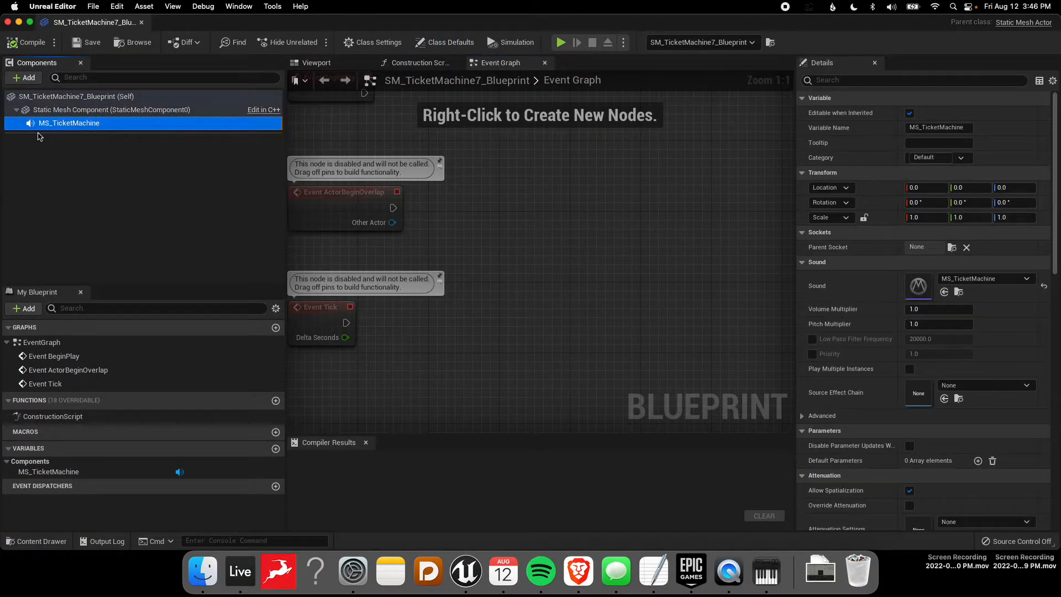
scroll(down, 3)
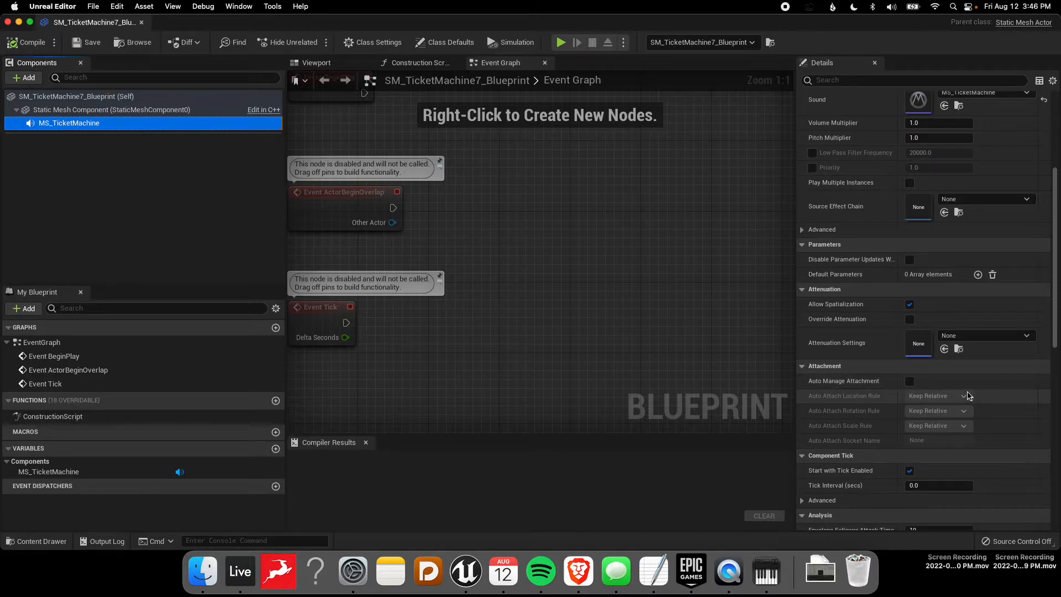
click(908, 318)
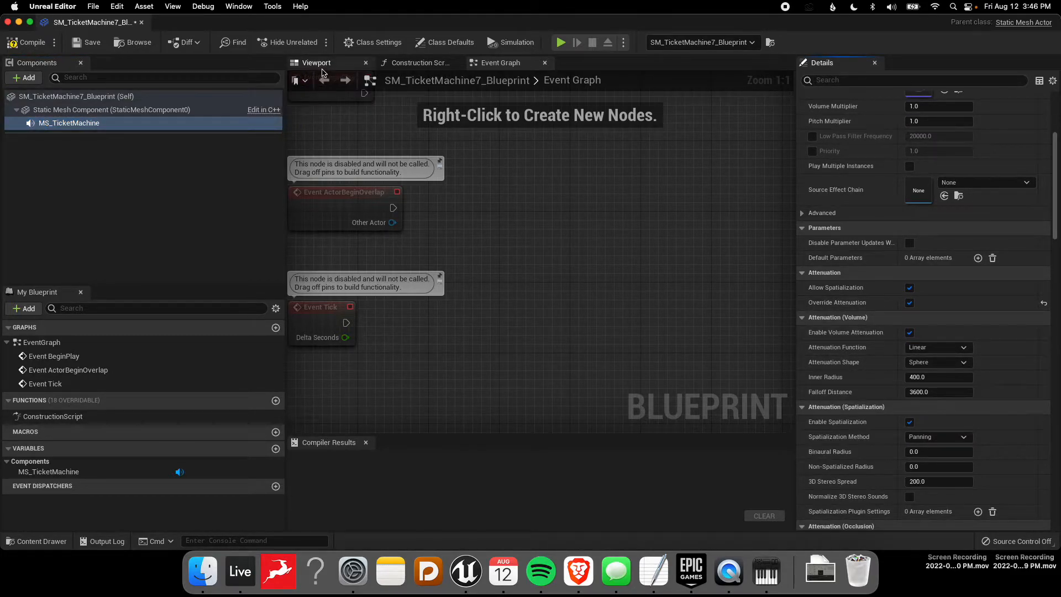
Set sphere attenuation to inner radius 200 and falloff distance 1500, viewed in the 3D preview
click(316, 62)
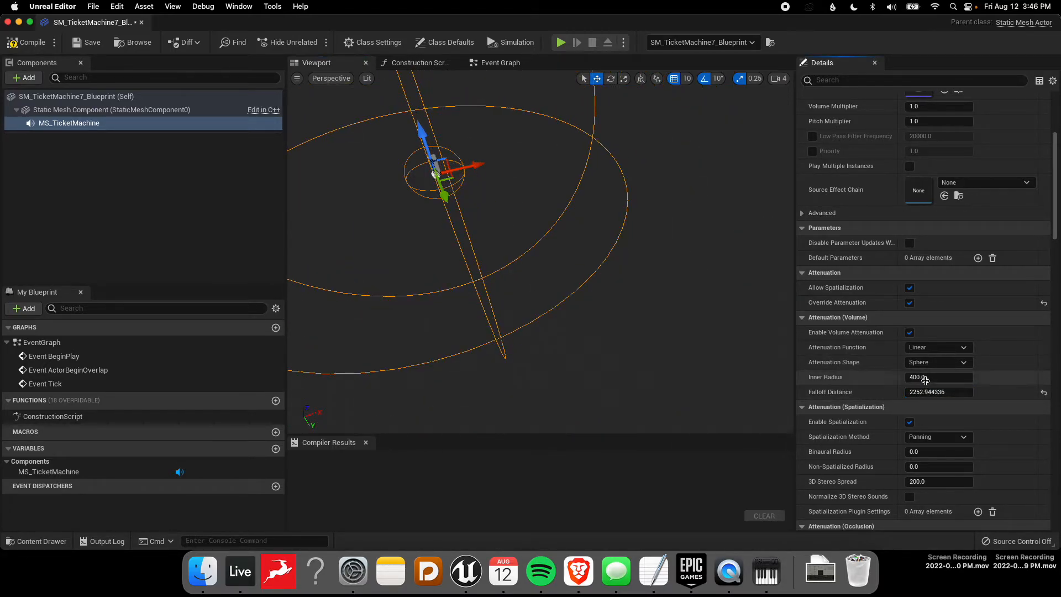
text(200)
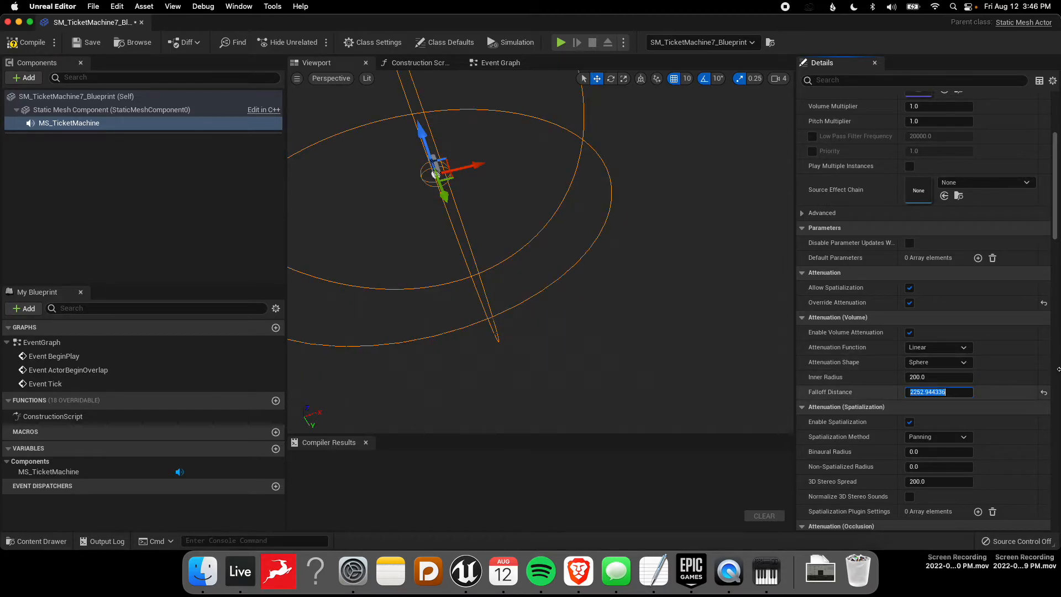
text(1500.0)
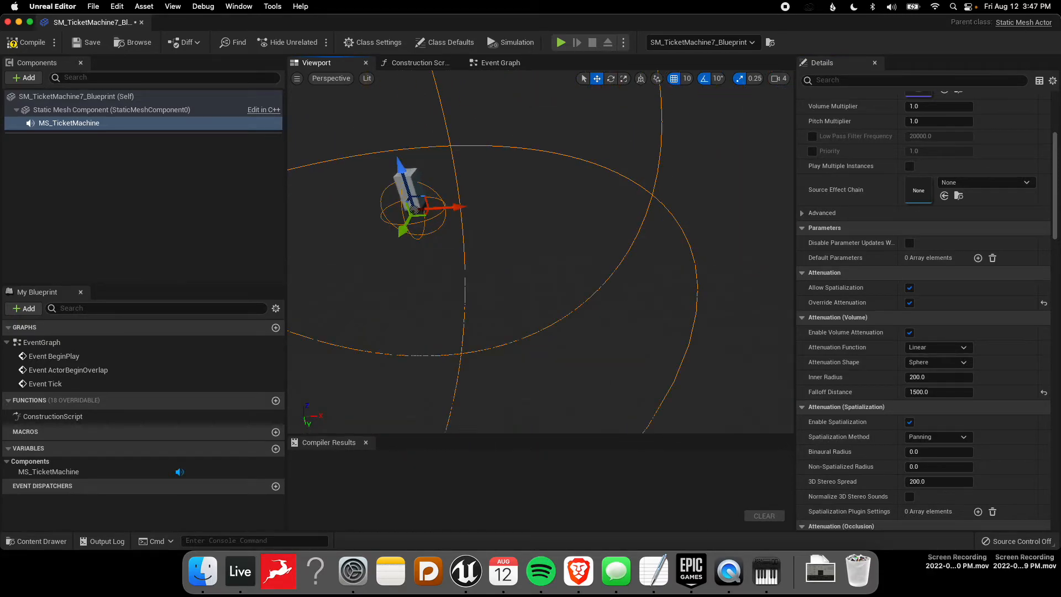
click(938, 347)
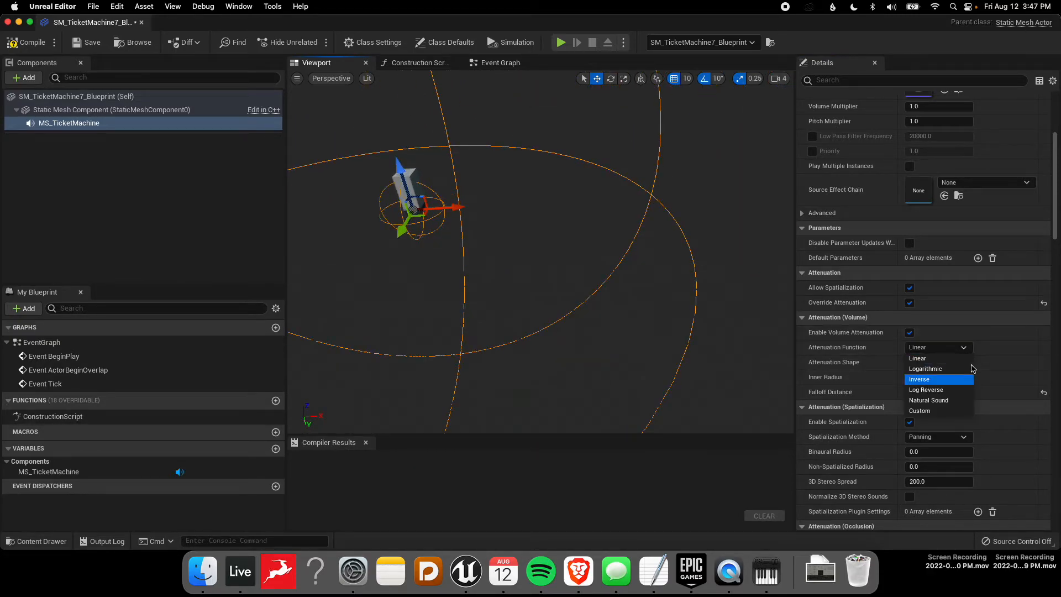
mouse_move(932, 358)
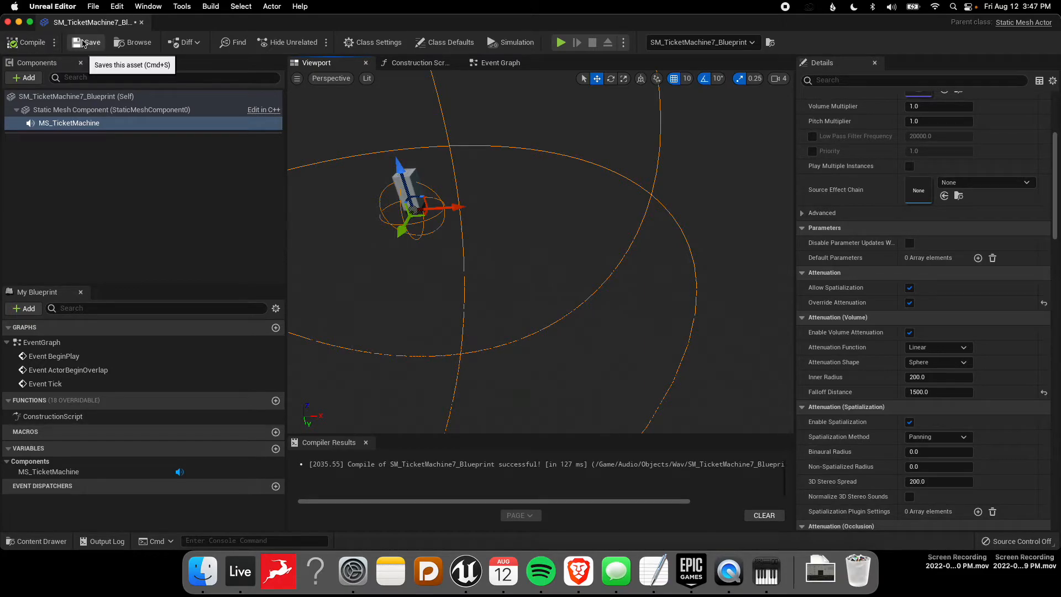
mouse_move(466, 172)
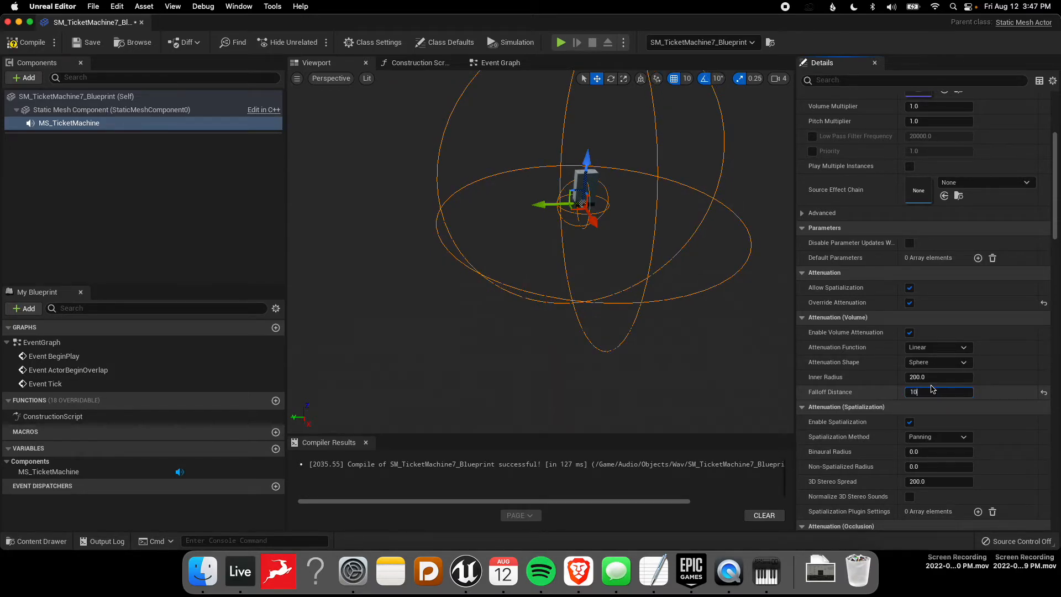
Reduce the falloff distance to 1000 and play the level to test attenuation
text(1000.0)
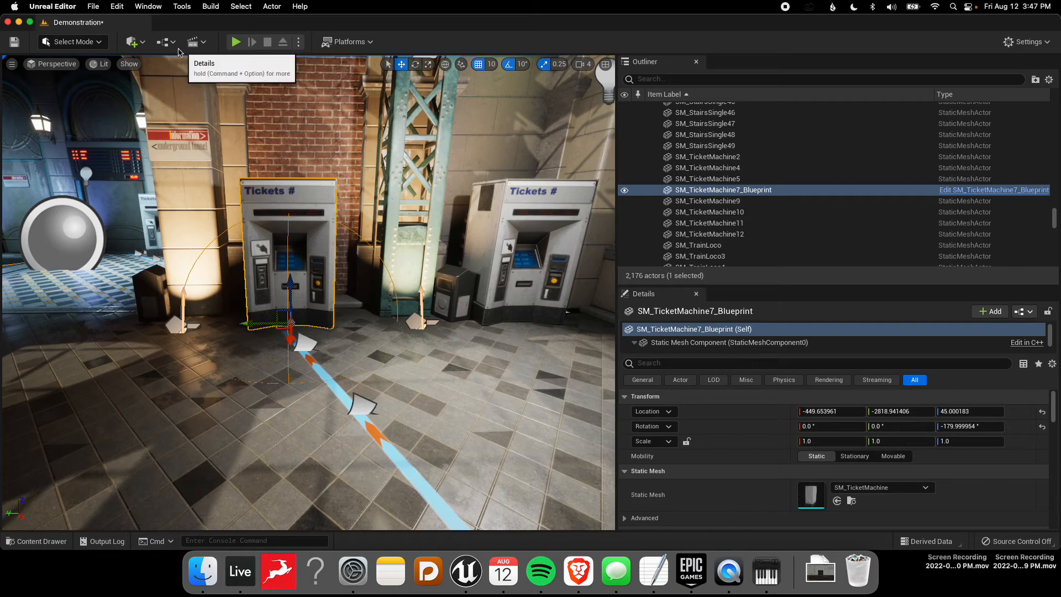
click(234, 42)
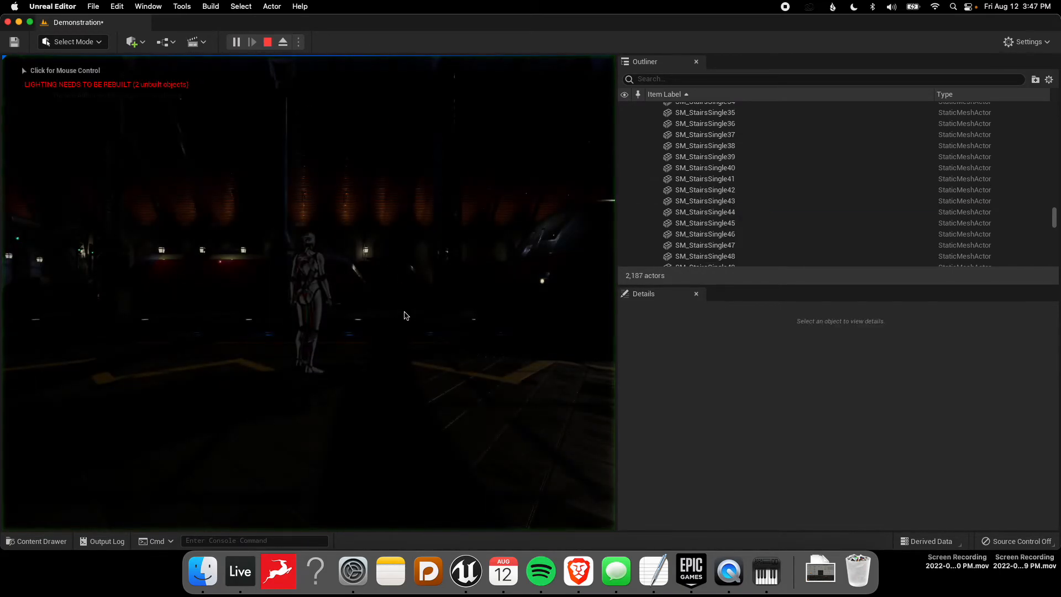